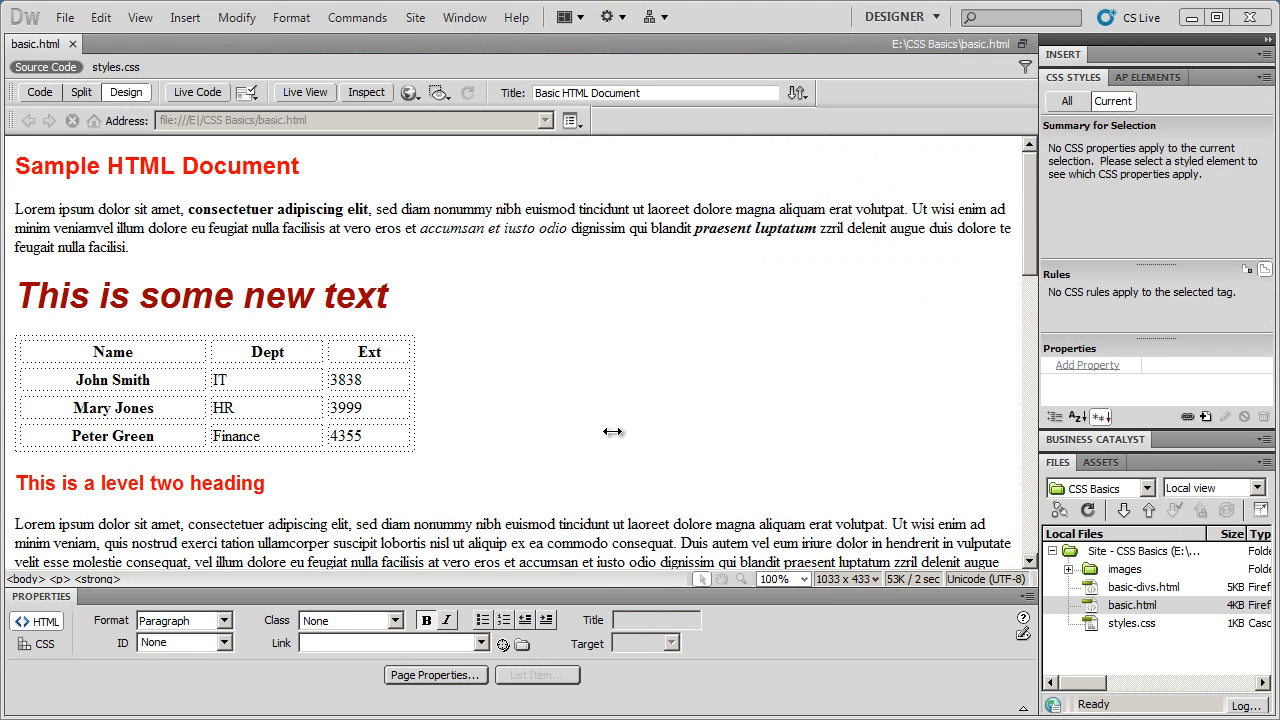
{"action": "mouse_move", "coordinate": [450, 436]}
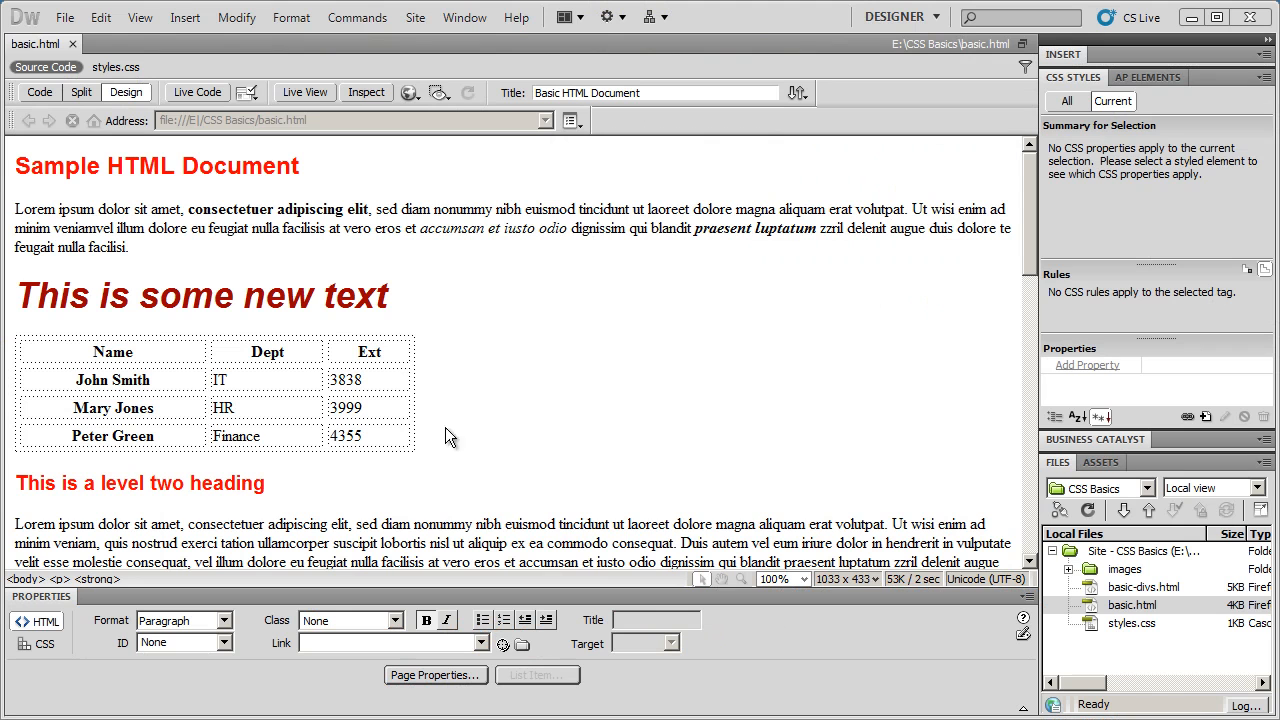
{"action": "mouse_move", "coordinate": [320, 291]}
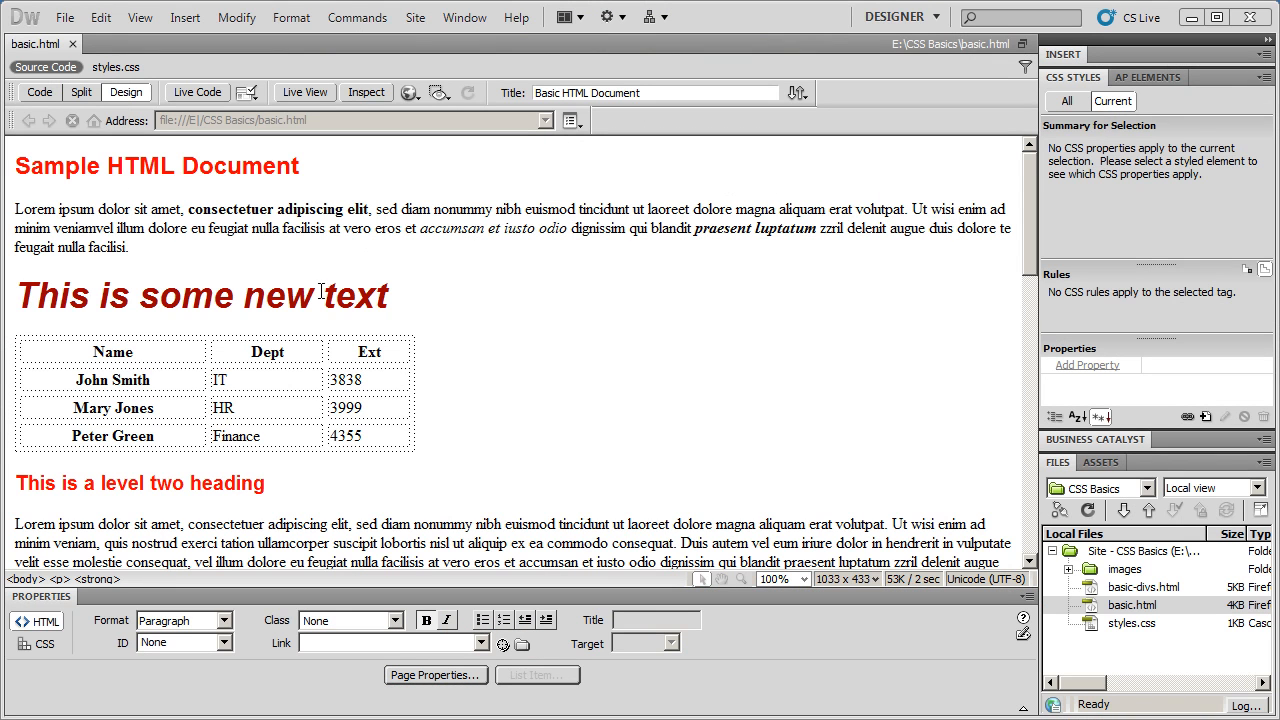
{"action": "mouse_move", "coordinate": [483, 311]}
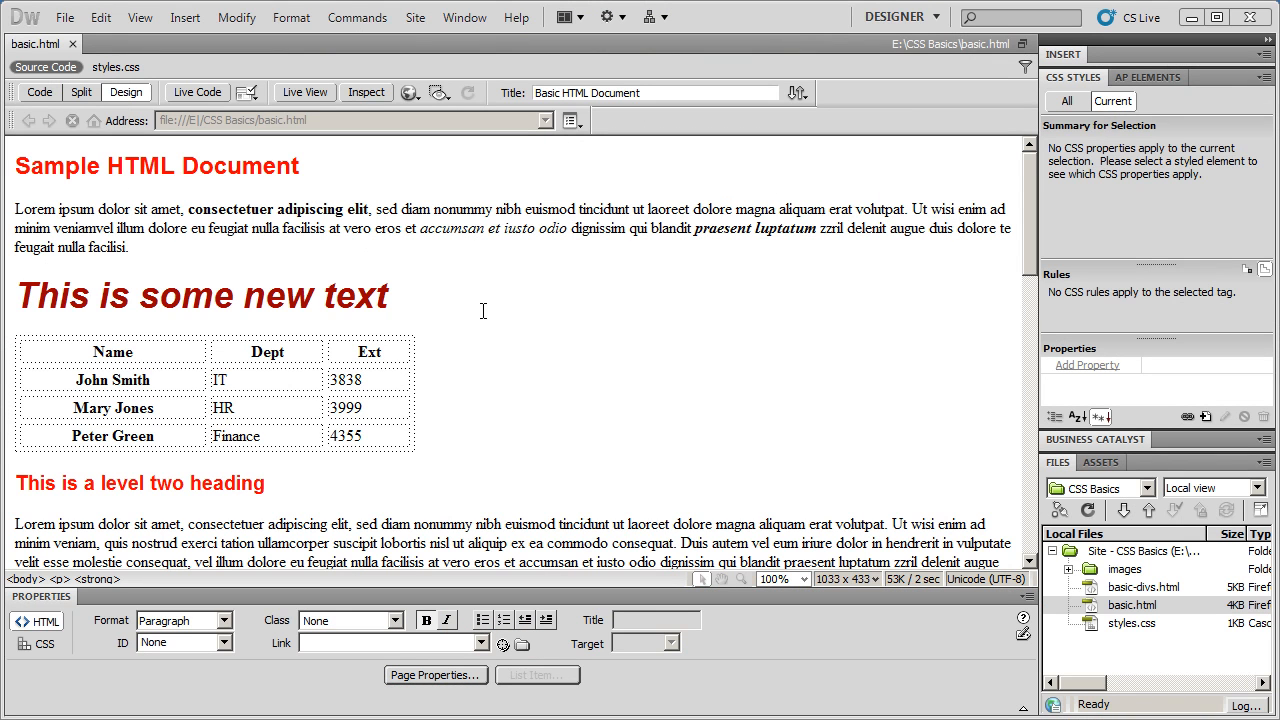
{"action": "mouse_move", "coordinate": [515, 378]}
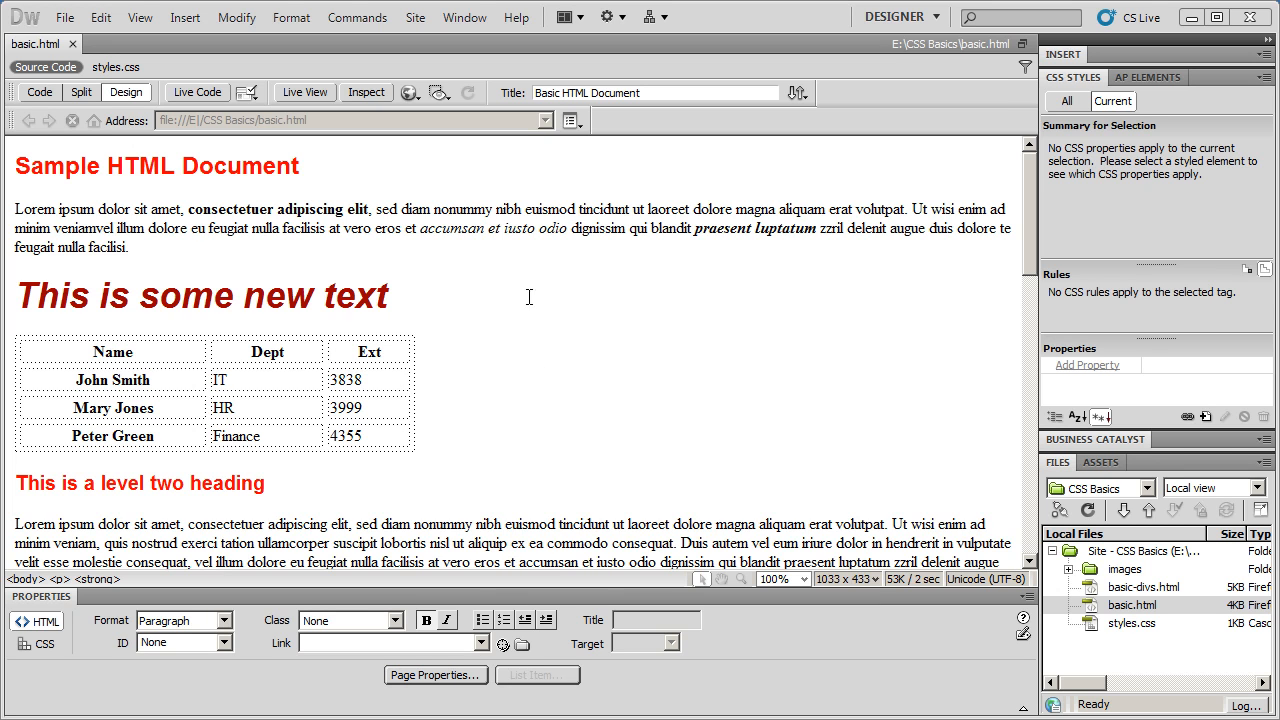
{"action": "mouse_move", "coordinate": [632, 355]}
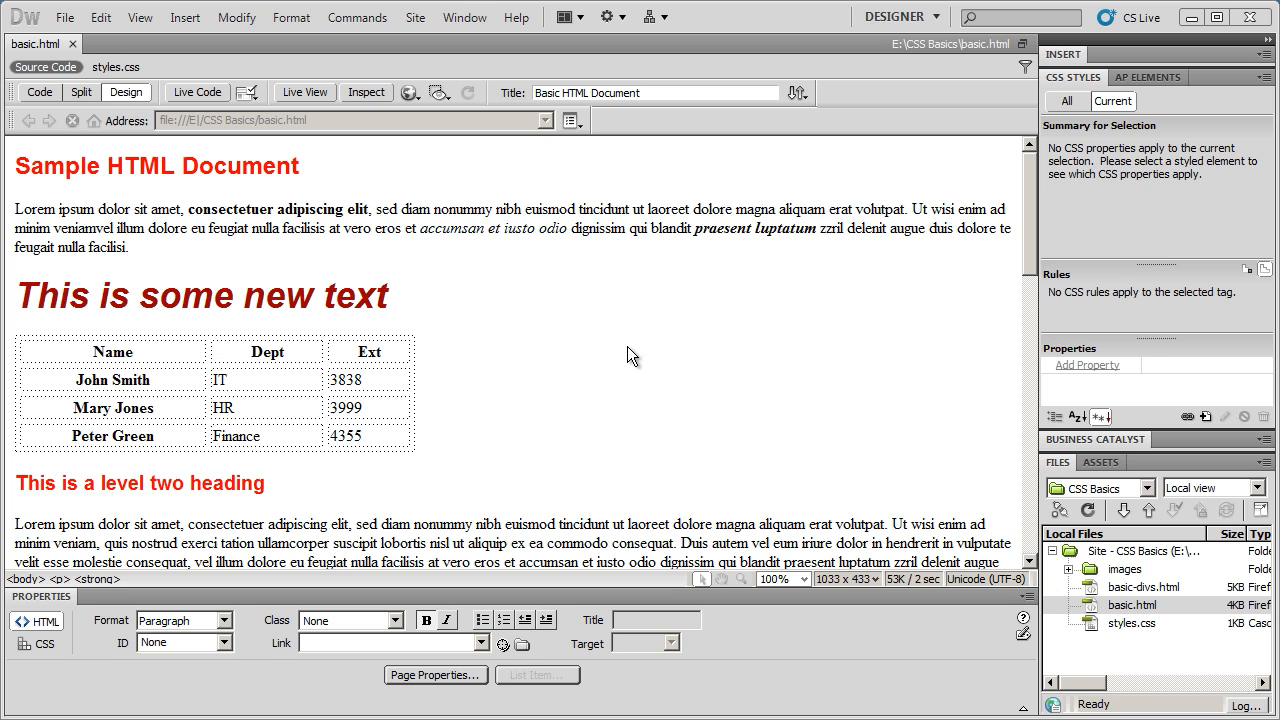
{"action": "mouse_move", "coordinate": [287, 250]}
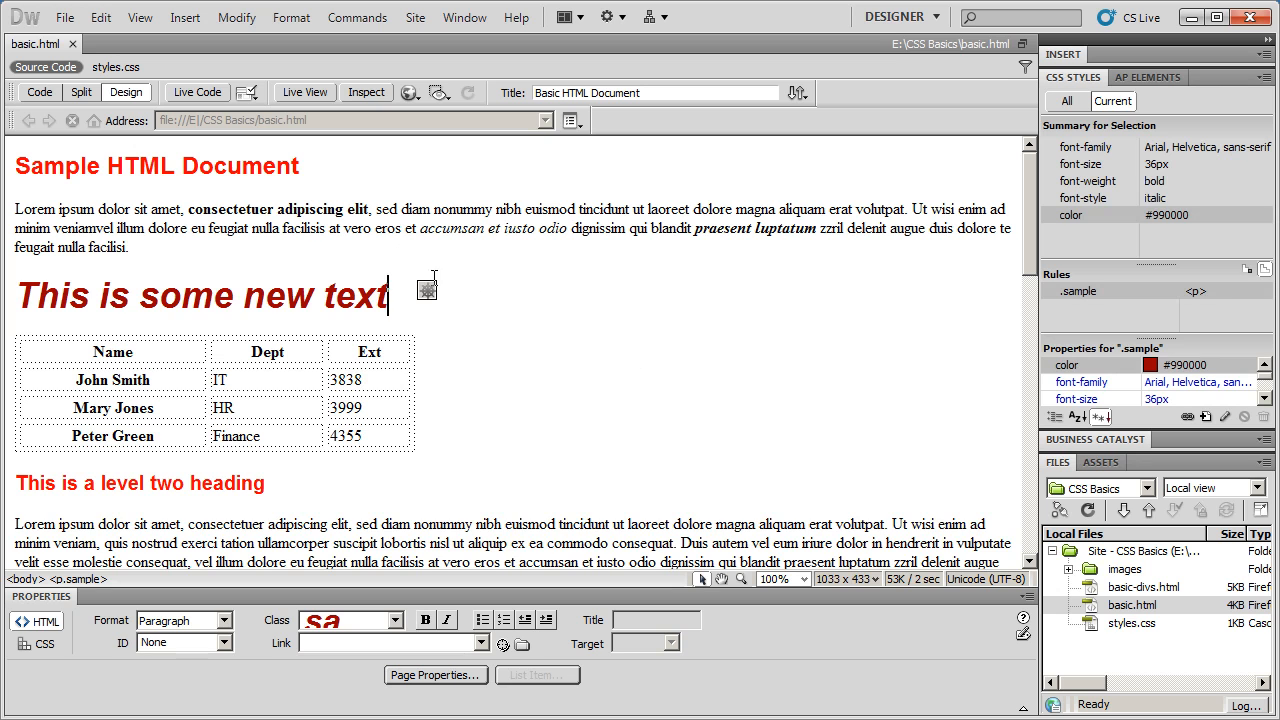
{"action": "mouse_move", "coordinate": [633, 270]}
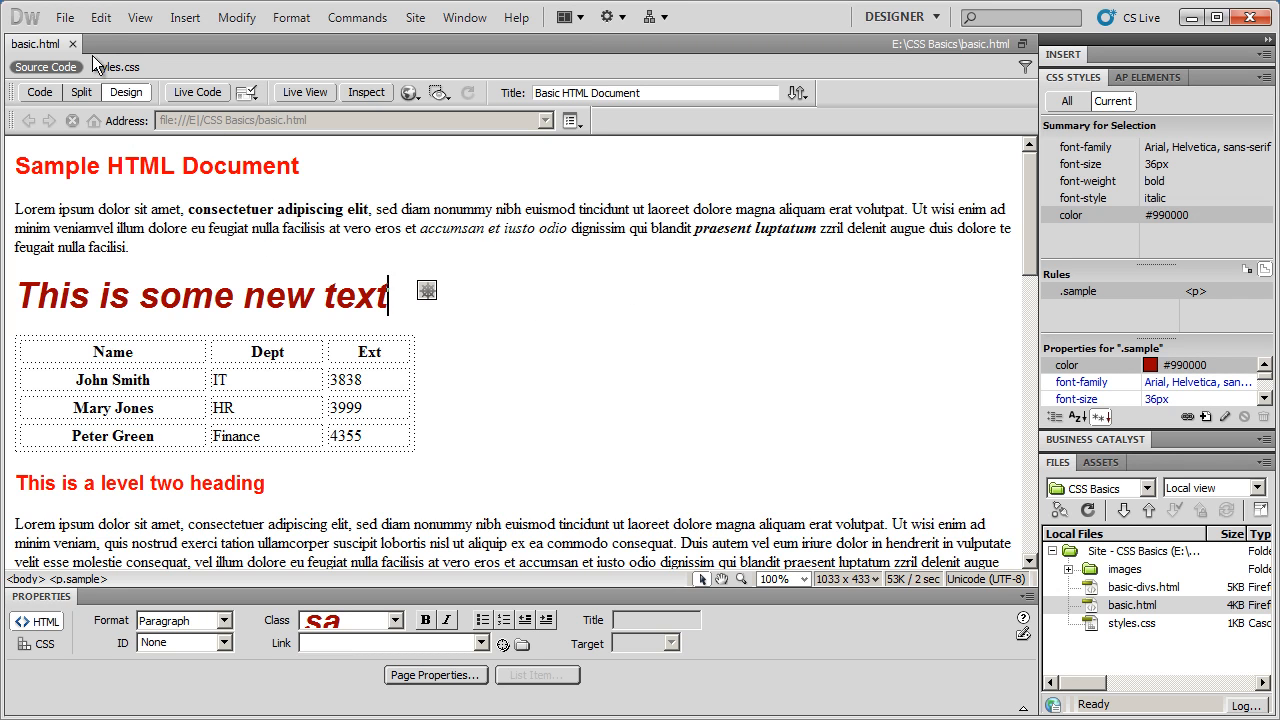
Open the Edit Browser List preferences and inspect the Google Chrome and Firefox entries.
{"action": "left_click", "coordinate": [64, 17]}
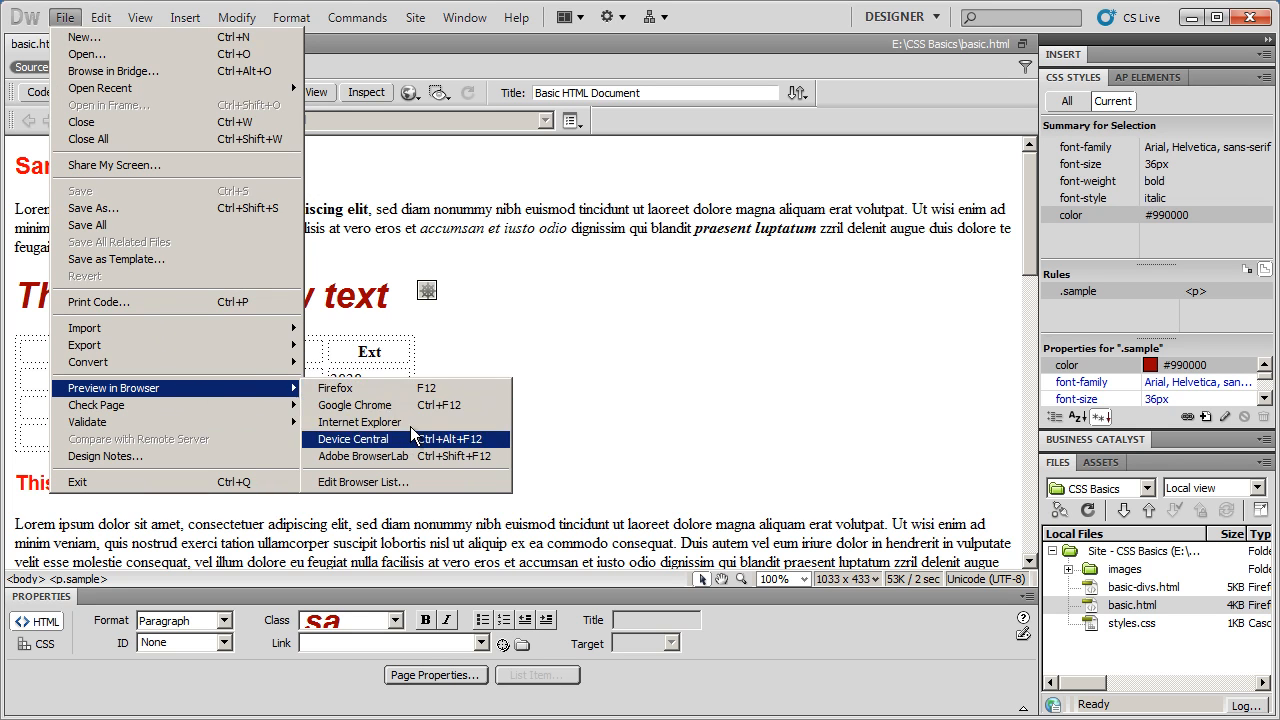
{"action": "mouse_move", "coordinate": [359, 421]}
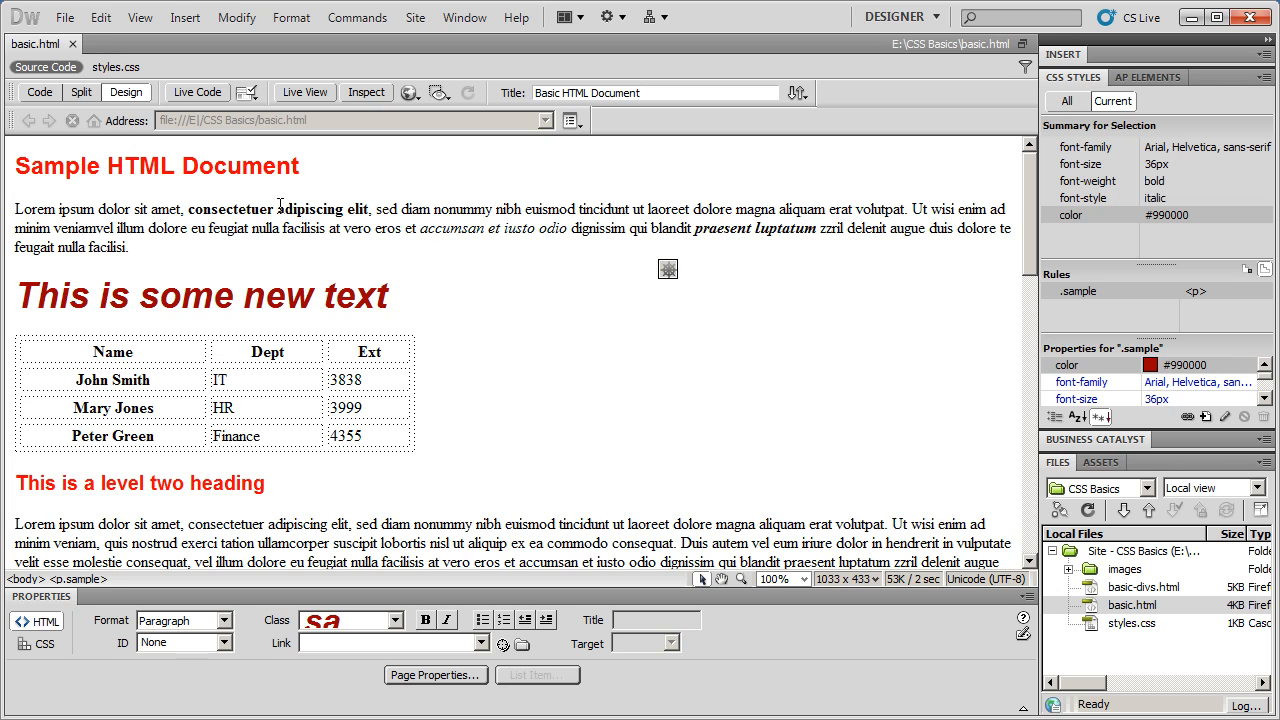
{"action": "mouse_move", "coordinate": [64, 18]}
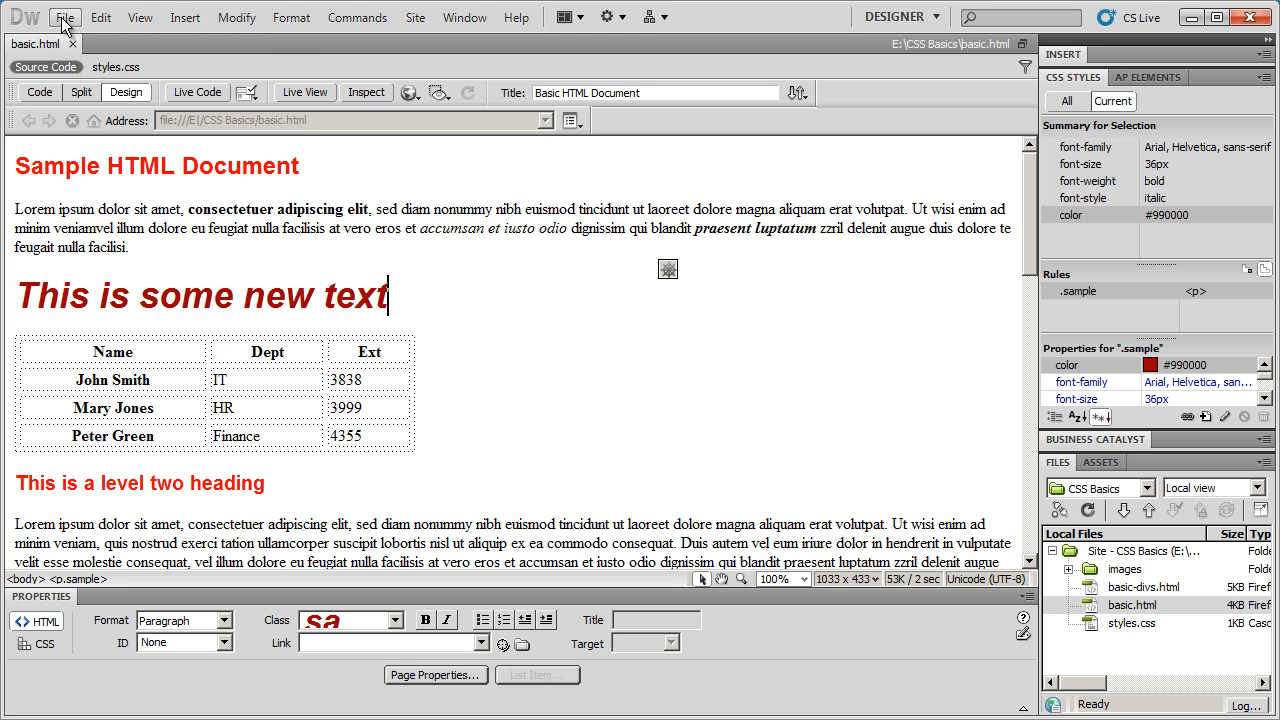
{"action": "left_click", "coordinate": [66, 17]}
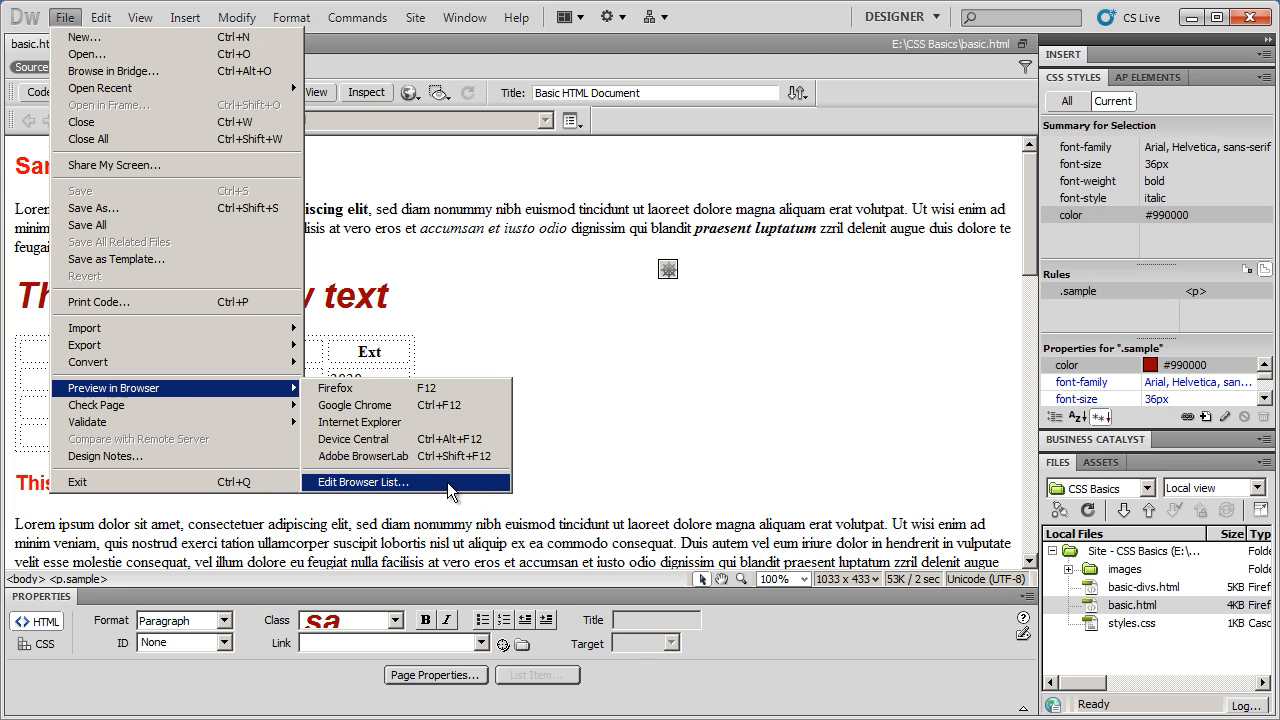
{"action": "mouse_move", "coordinate": [460, 493]}
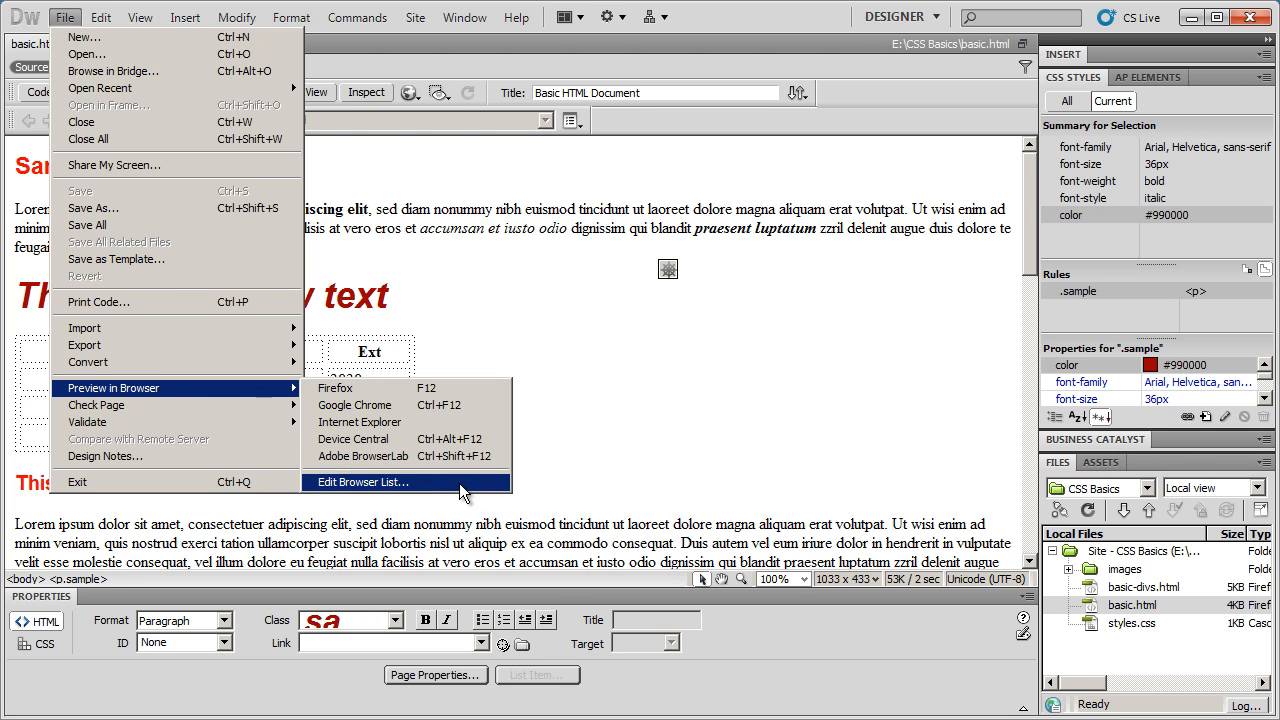
{"action": "left_click", "coordinate": [362, 481]}
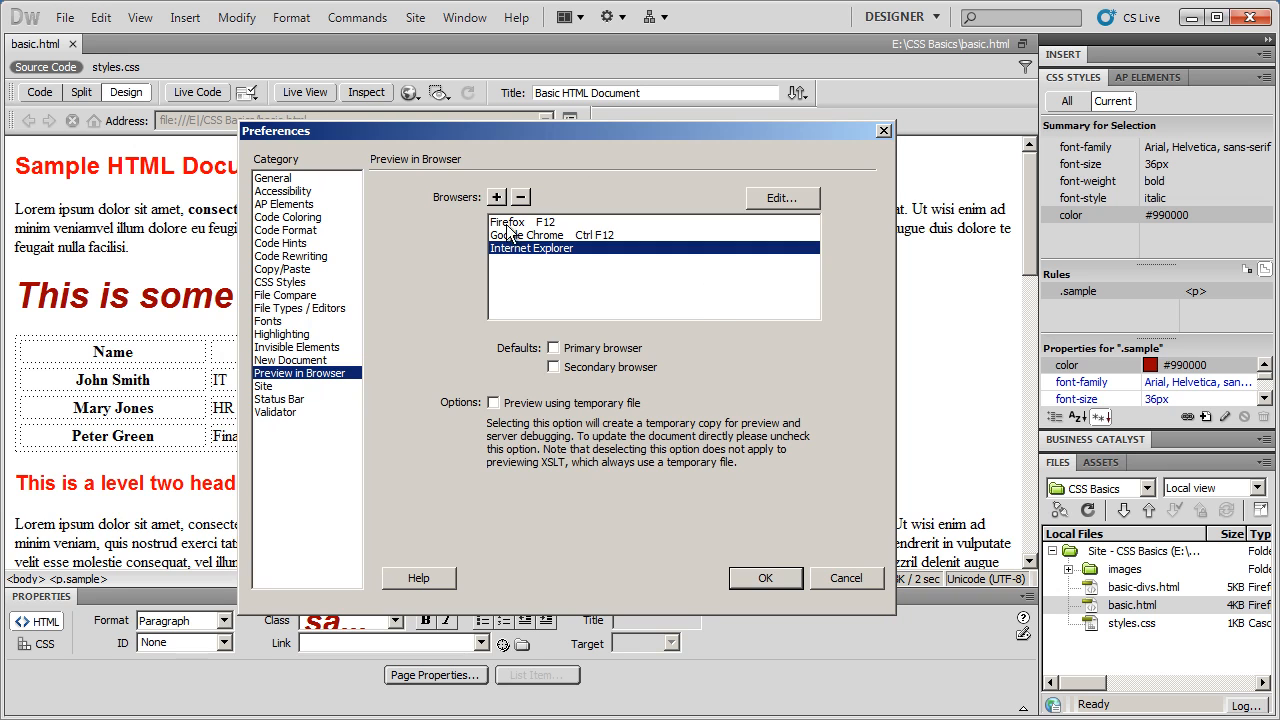
{"action": "left_click", "coordinate": [527, 234]}
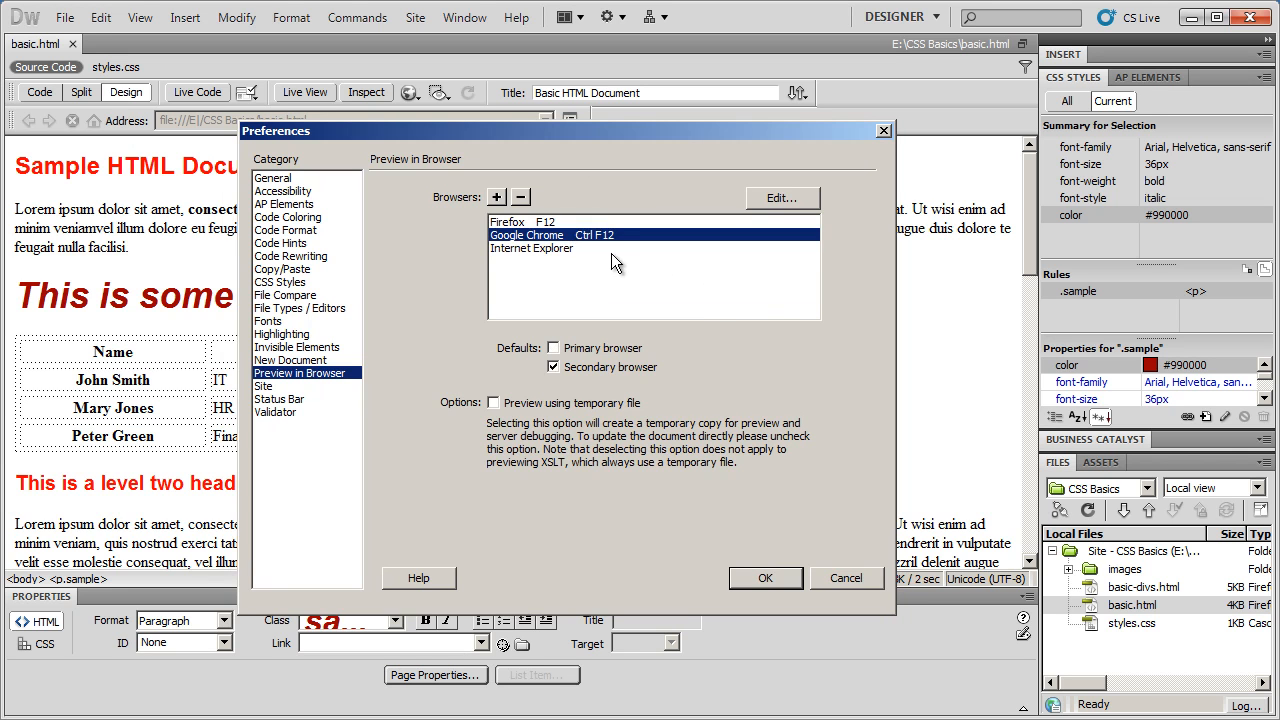
{"action": "left_click", "coordinate": [520, 221]}
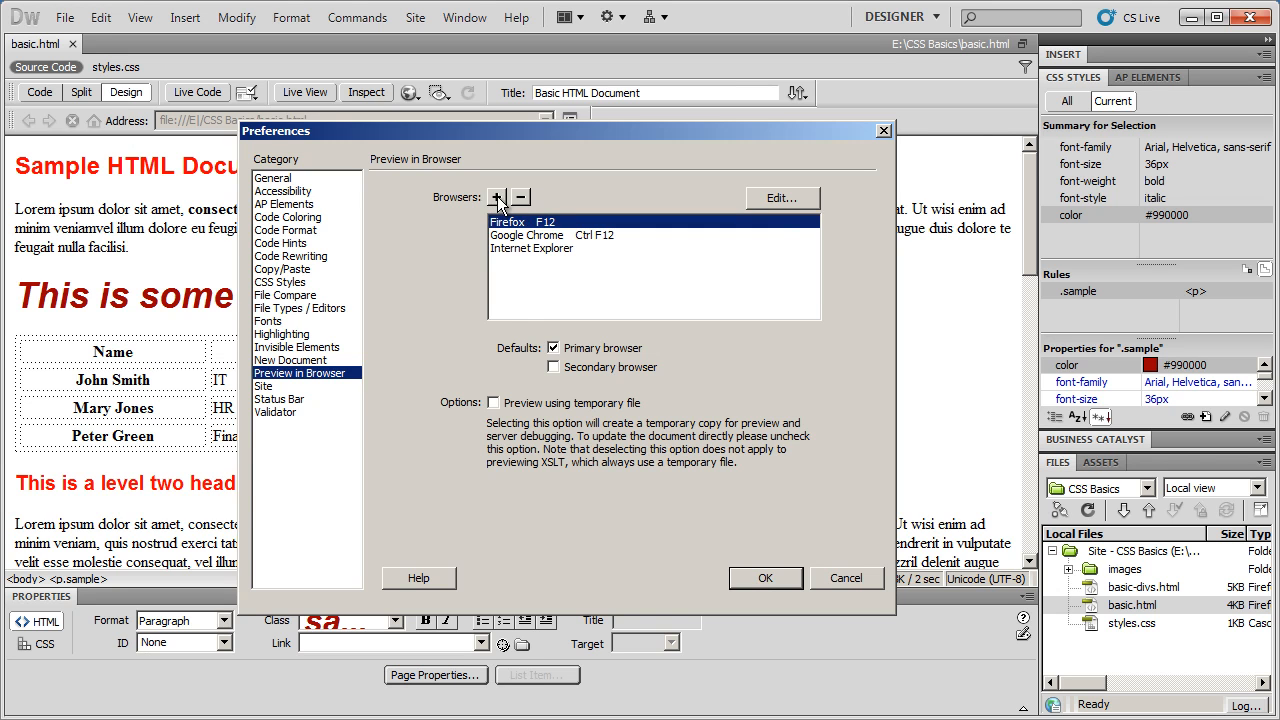
Start a new browser entry named Opera and browse for its program file.
{"action": "left_click", "coordinate": [496, 196]}
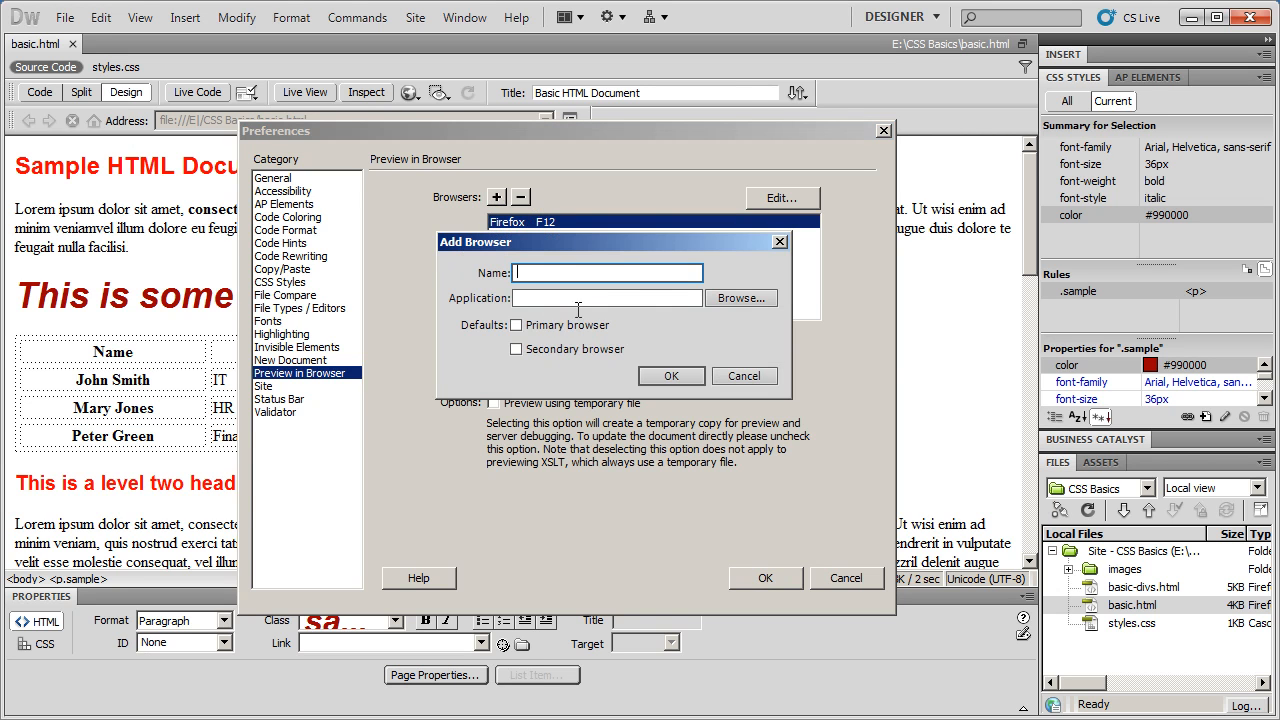
{"action": "type", "text": "Opera"}
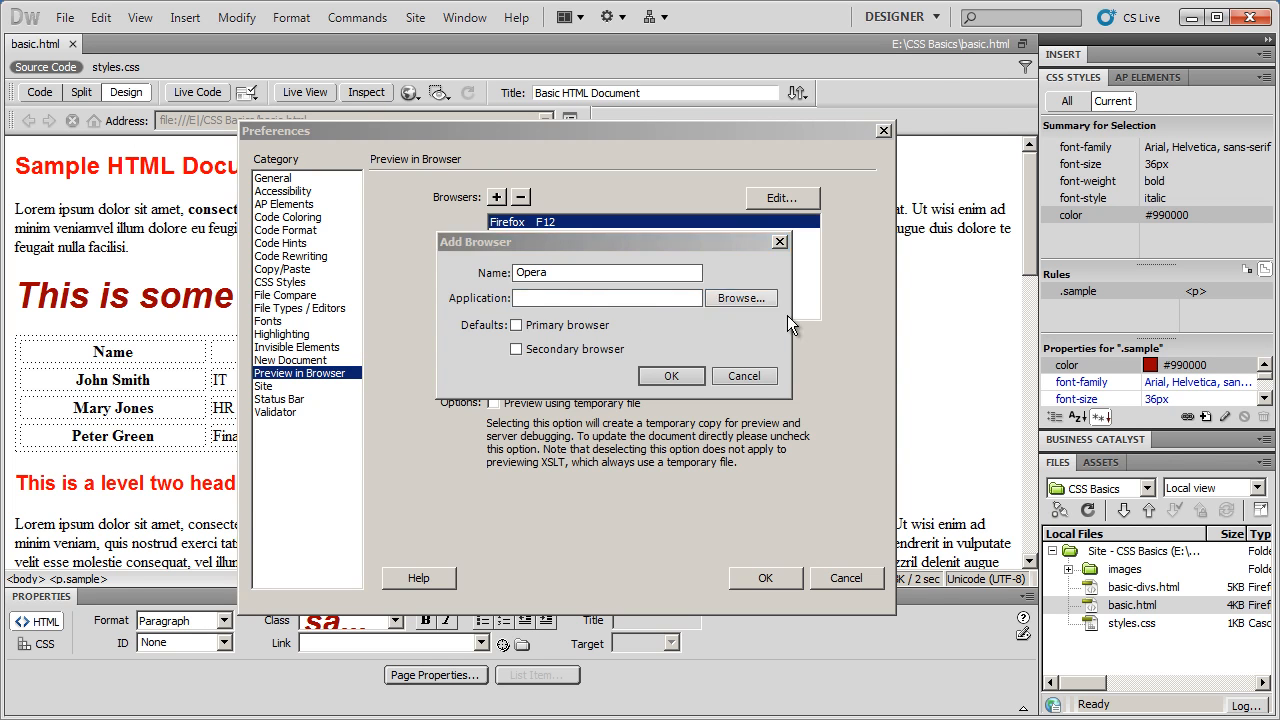
{"action": "left_click", "coordinate": [740, 298]}
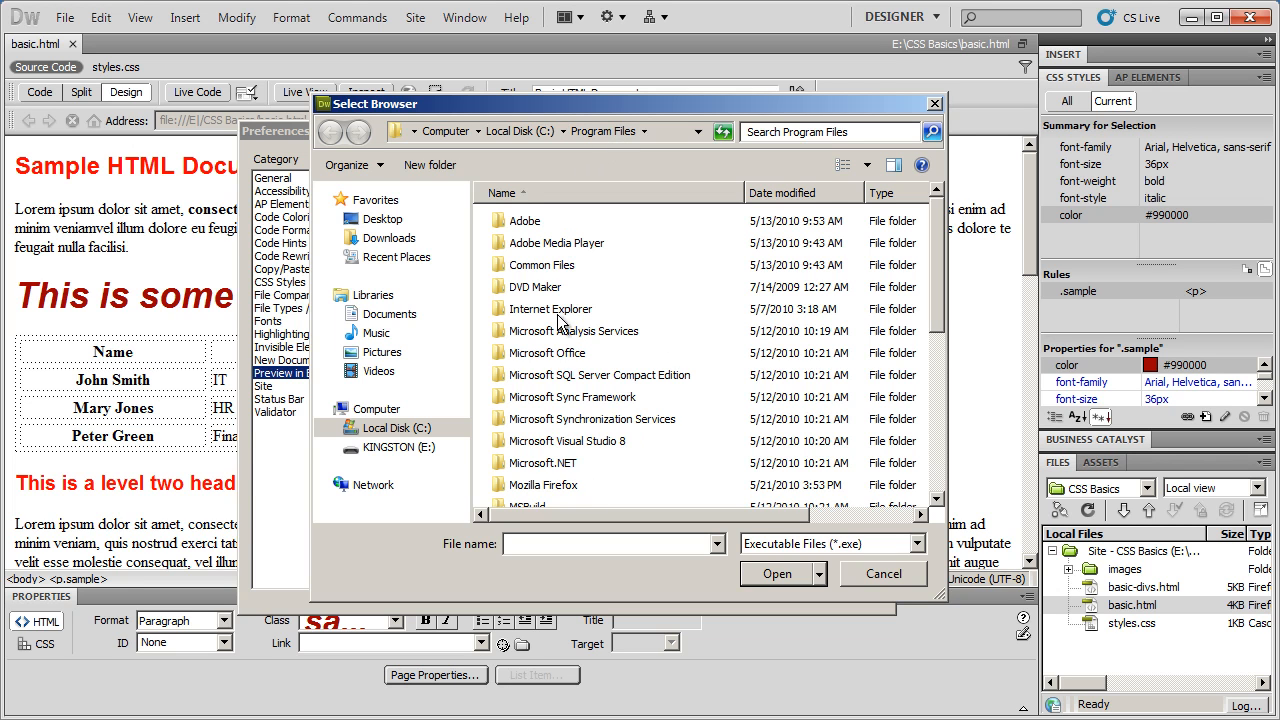
{"action": "mouse_move", "coordinate": [741, 383]}
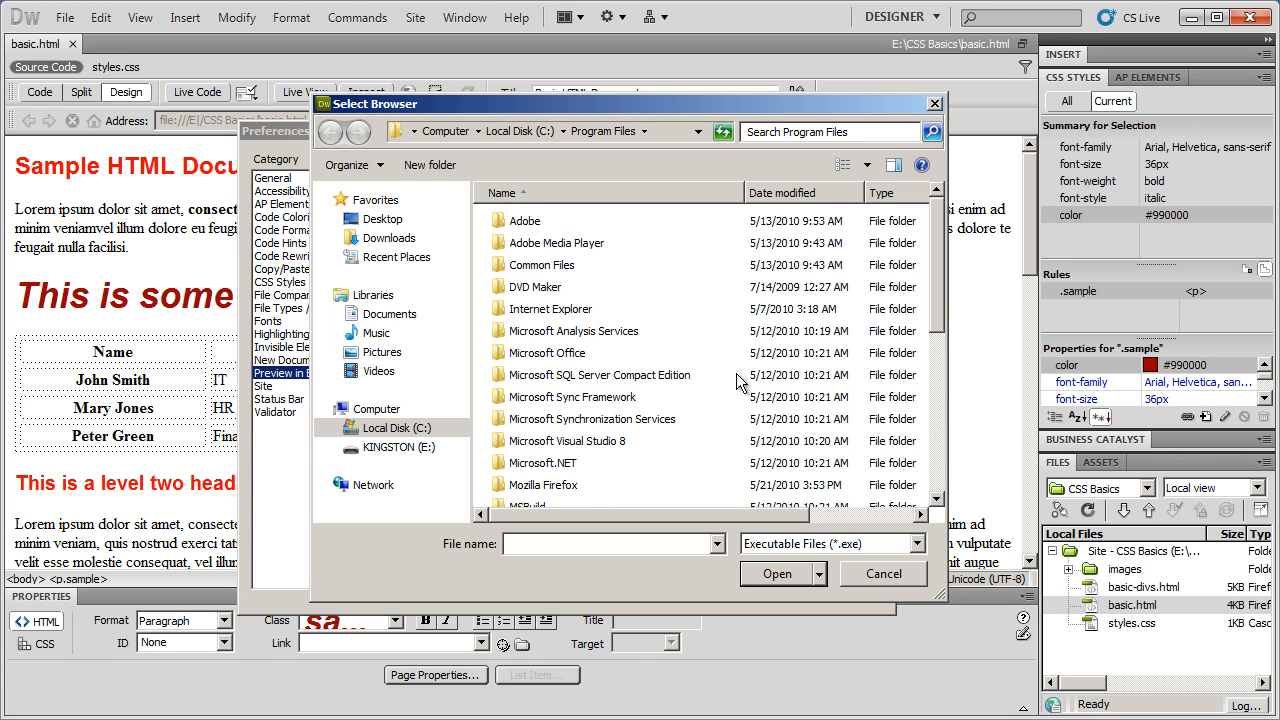
{"action": "mouse_move", "coordinate": [575, 382]}
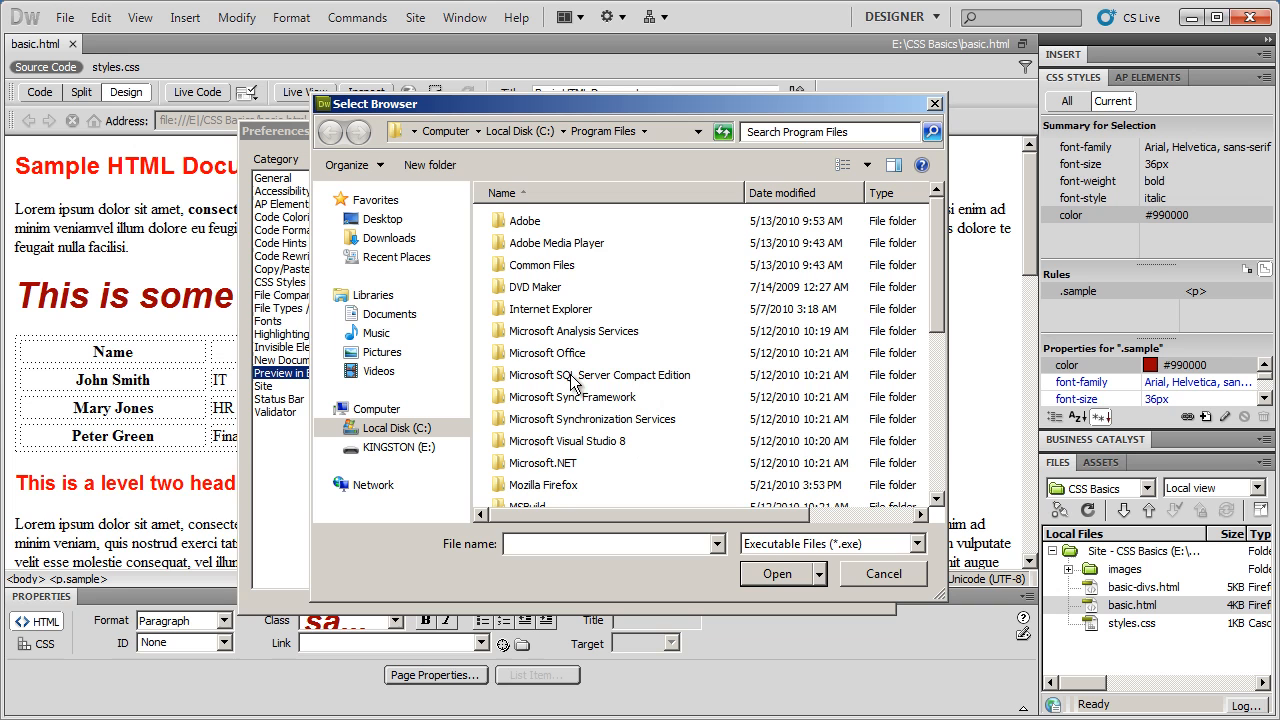
{"action": "mouse_move", "coordinate": [652, 410]}
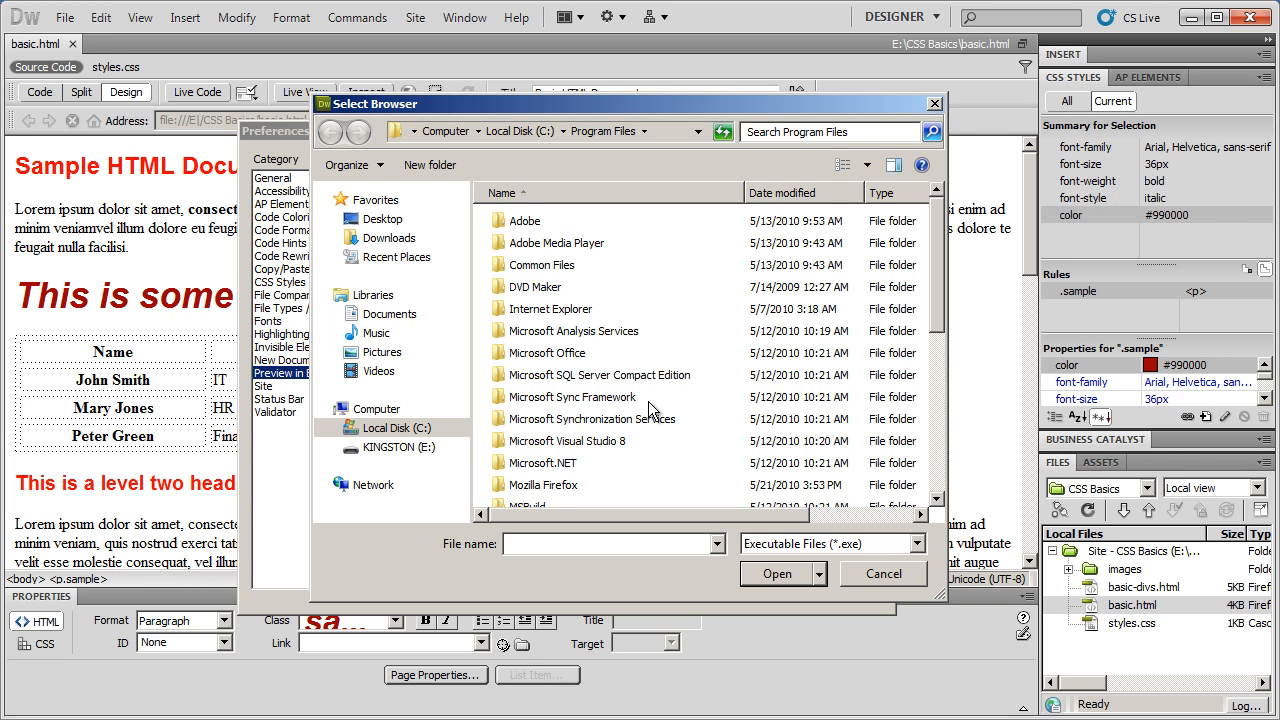
{"action": "mouse_move", "coordinate": [652, 327]}
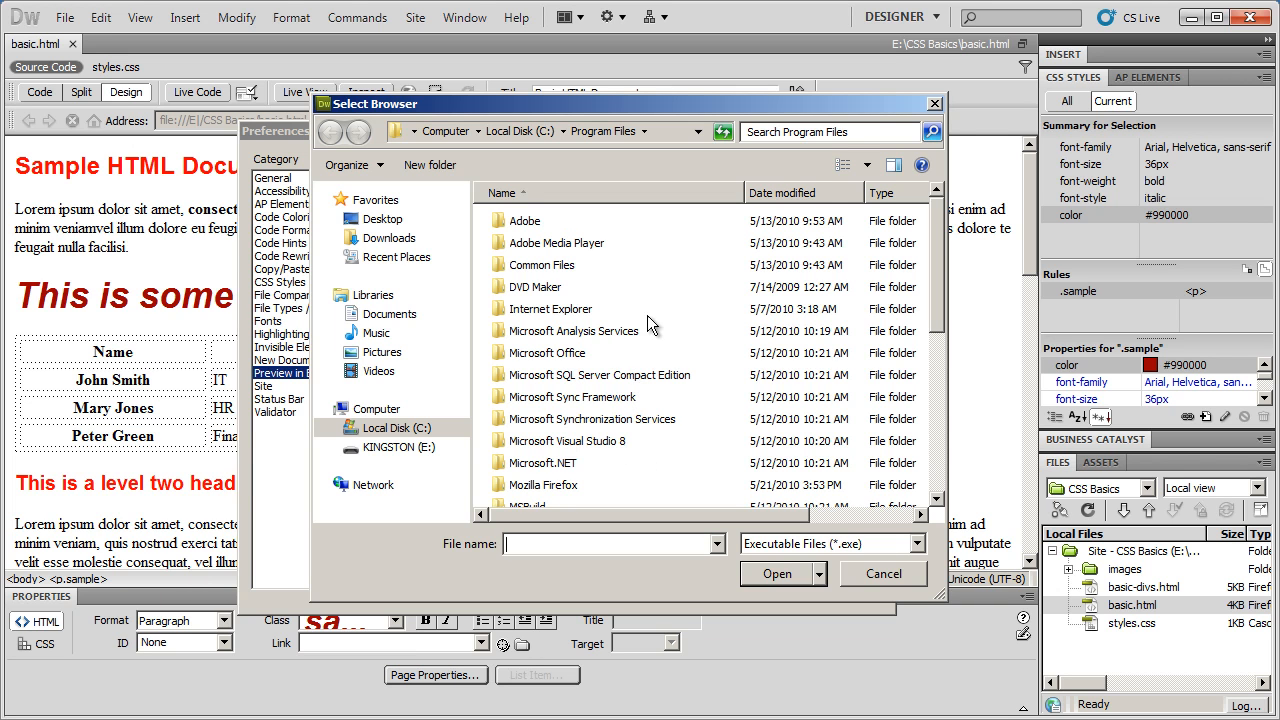
{"action": "mouse_move", "coordinate": [613, 403]}
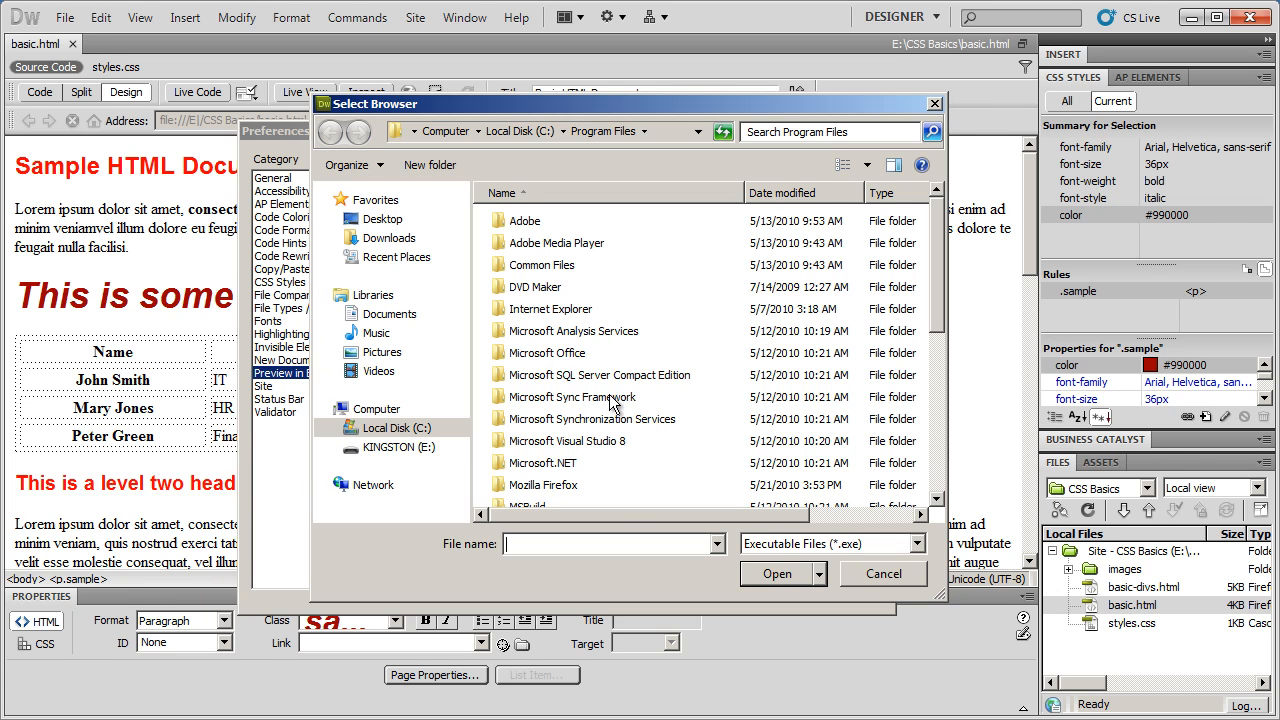
{"action": "mouse_move", "coordinate": [680, 460]}
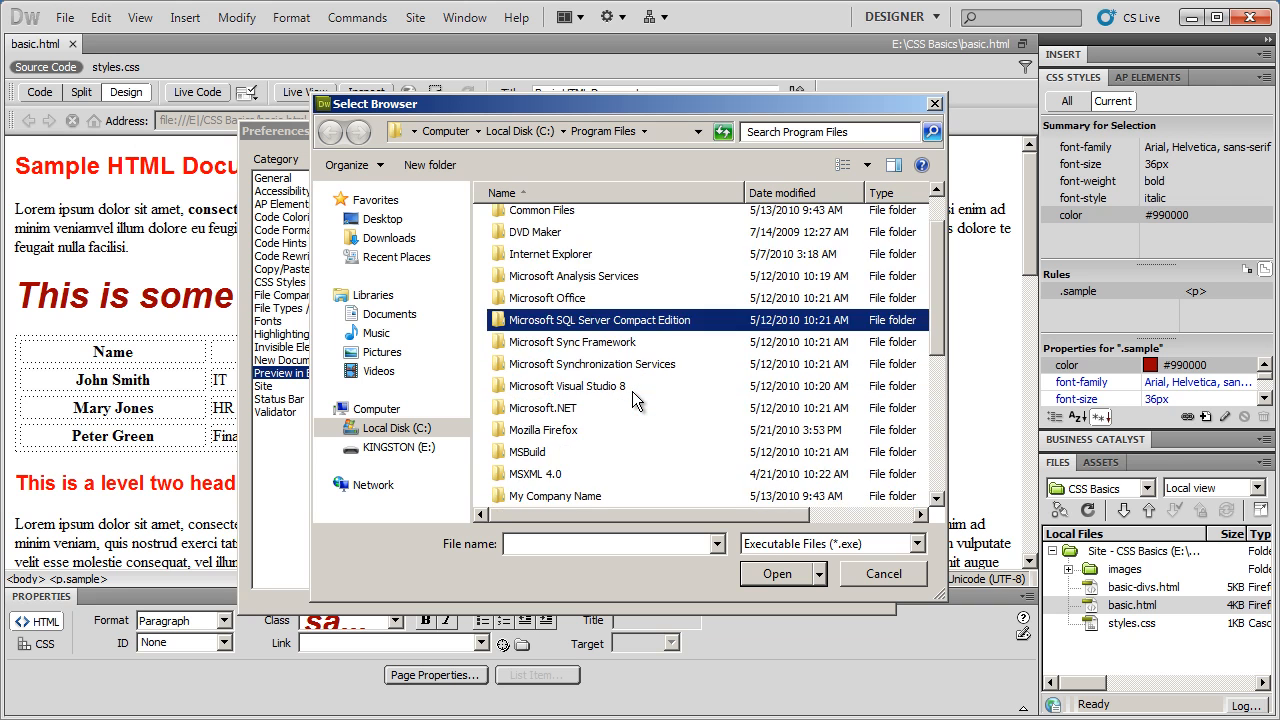
Scroll Program Files and open the Opera folder to locate opera.exe.
{"action": "scroll", "scroll_direction": "down", "scroll_amount": 3}
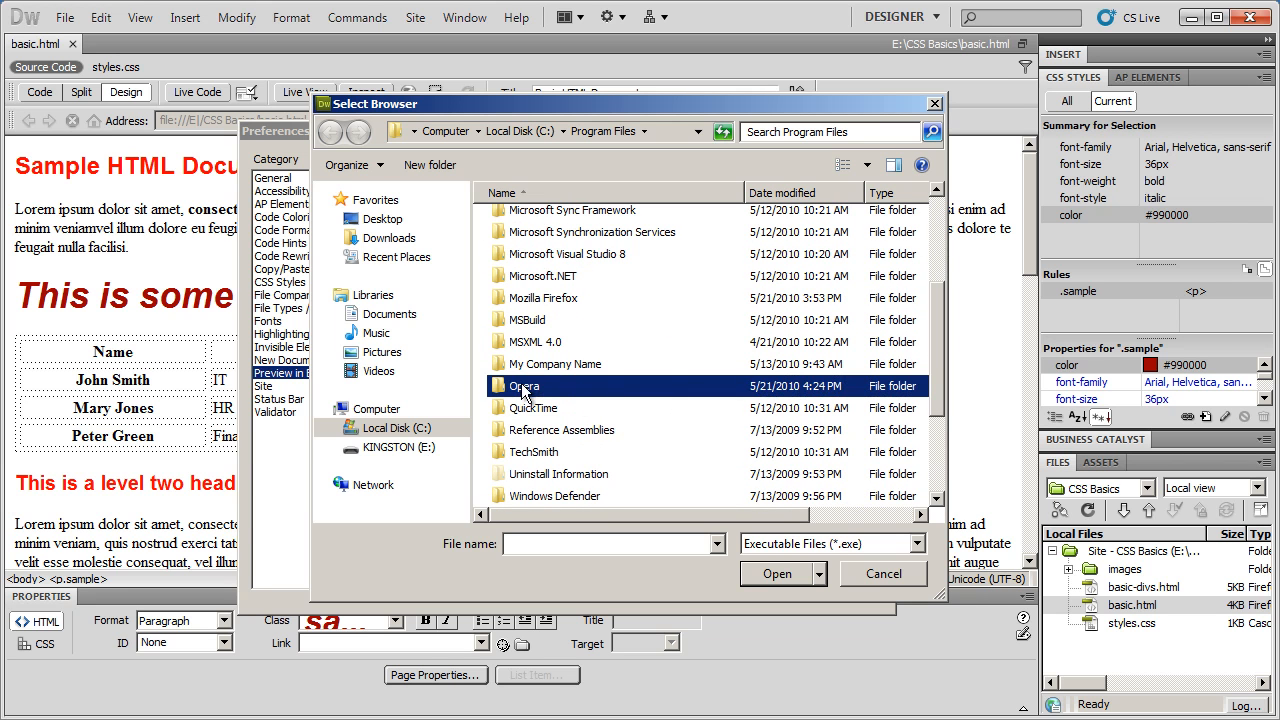
{"action": "double_click", "coordinate": [525, 385]}
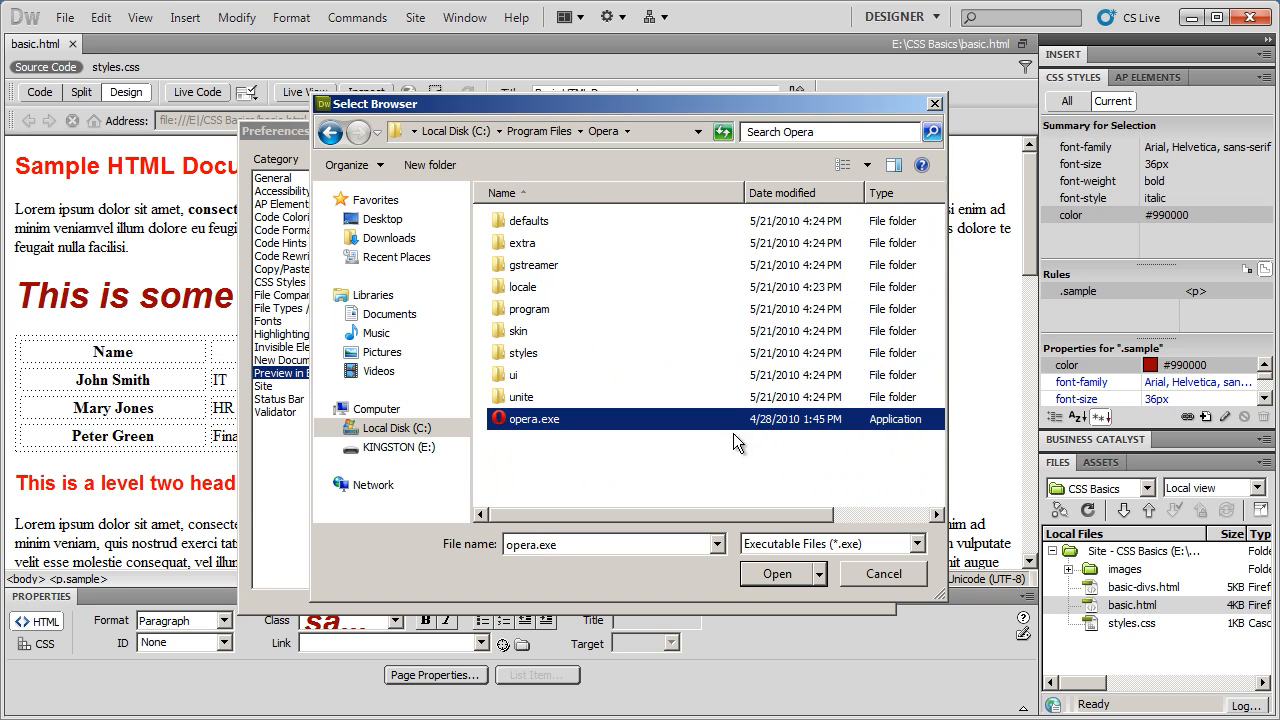
{"action": "mouse_move", "coordinate": [556, 430]}
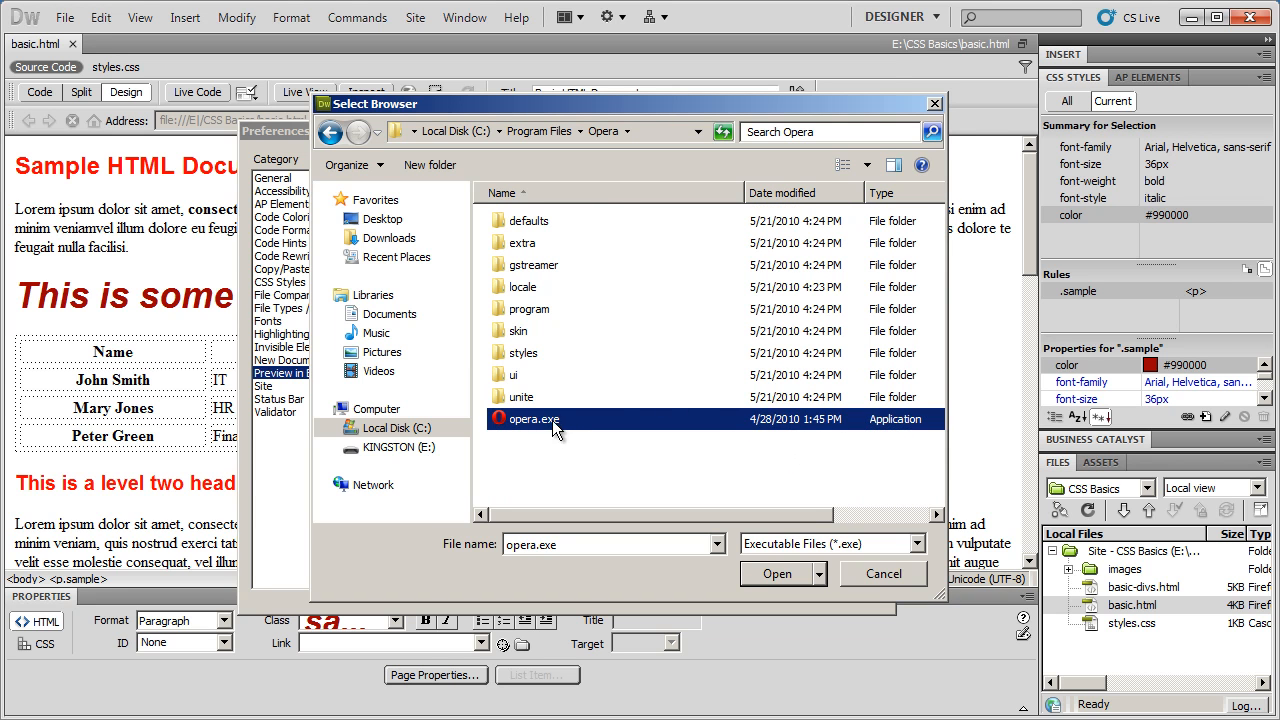
Confirm opera.exe as the Opera browser, review the list, and save preferences.
{"action": "left_click", "coordinate": [781, 573]}
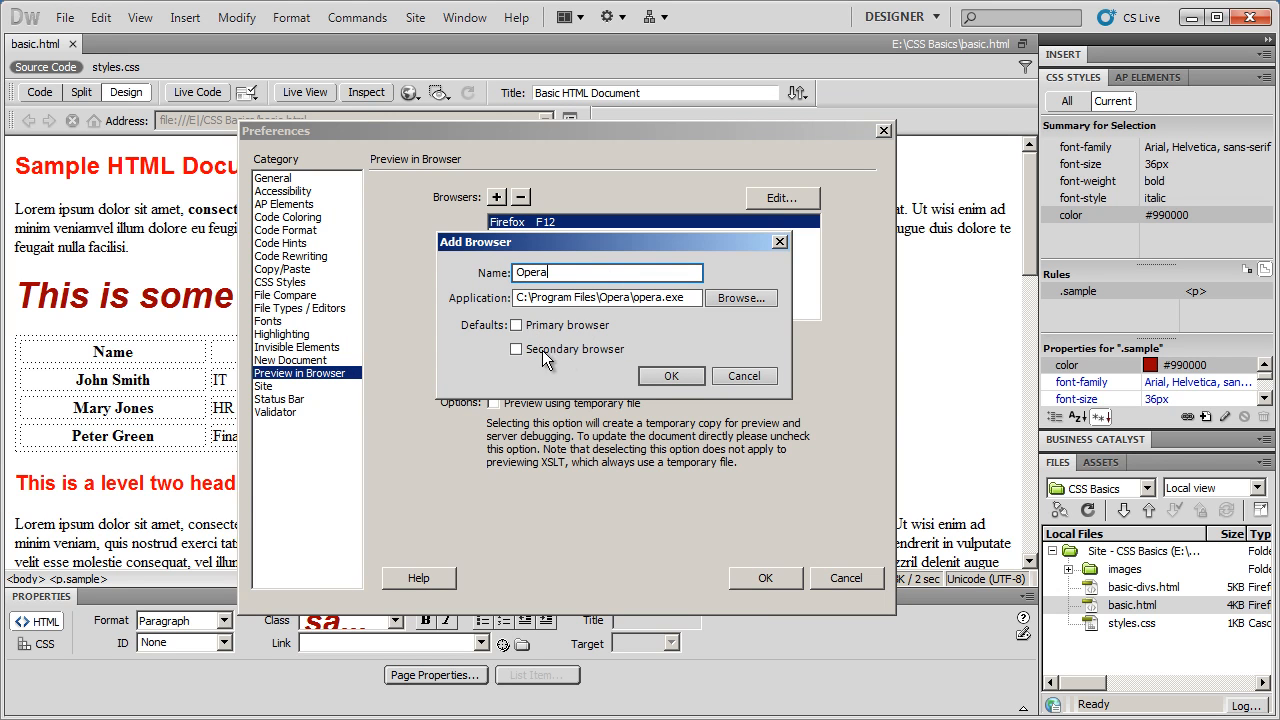
{"action": "mouse_move", "coordinate": [495, 335]}
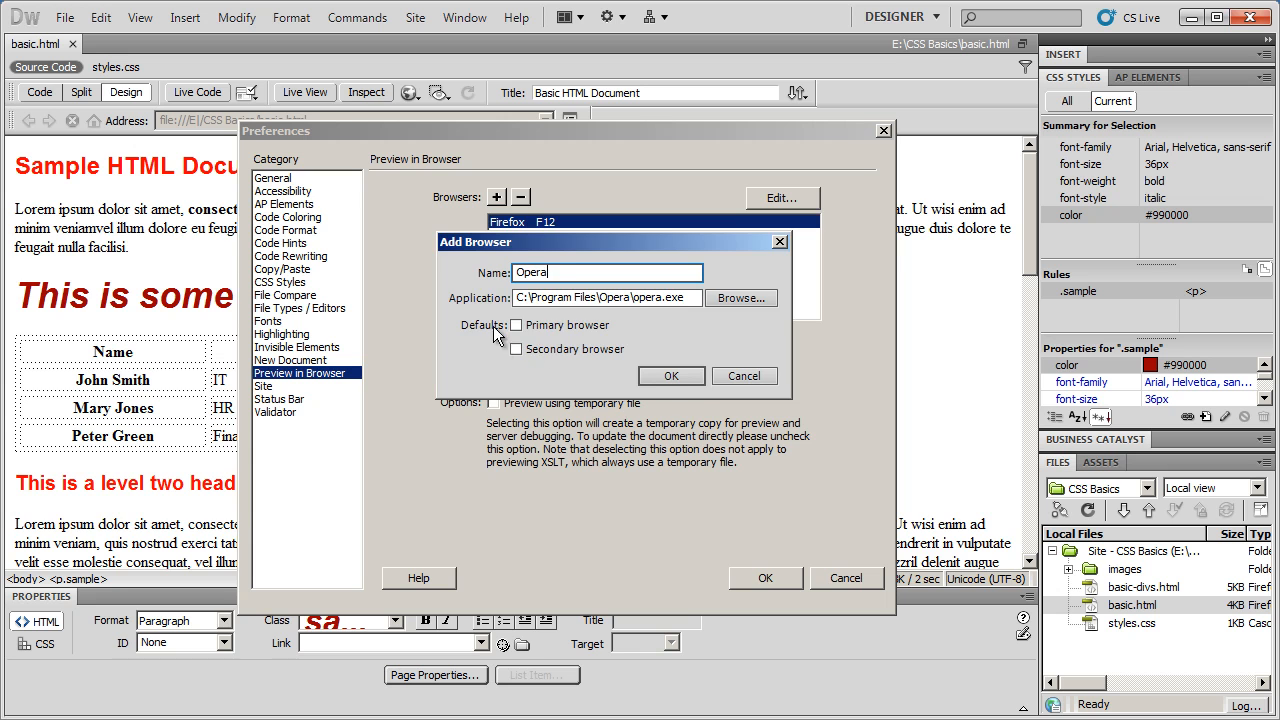
{"action": "left_click", "coordinate": [670, 375]}
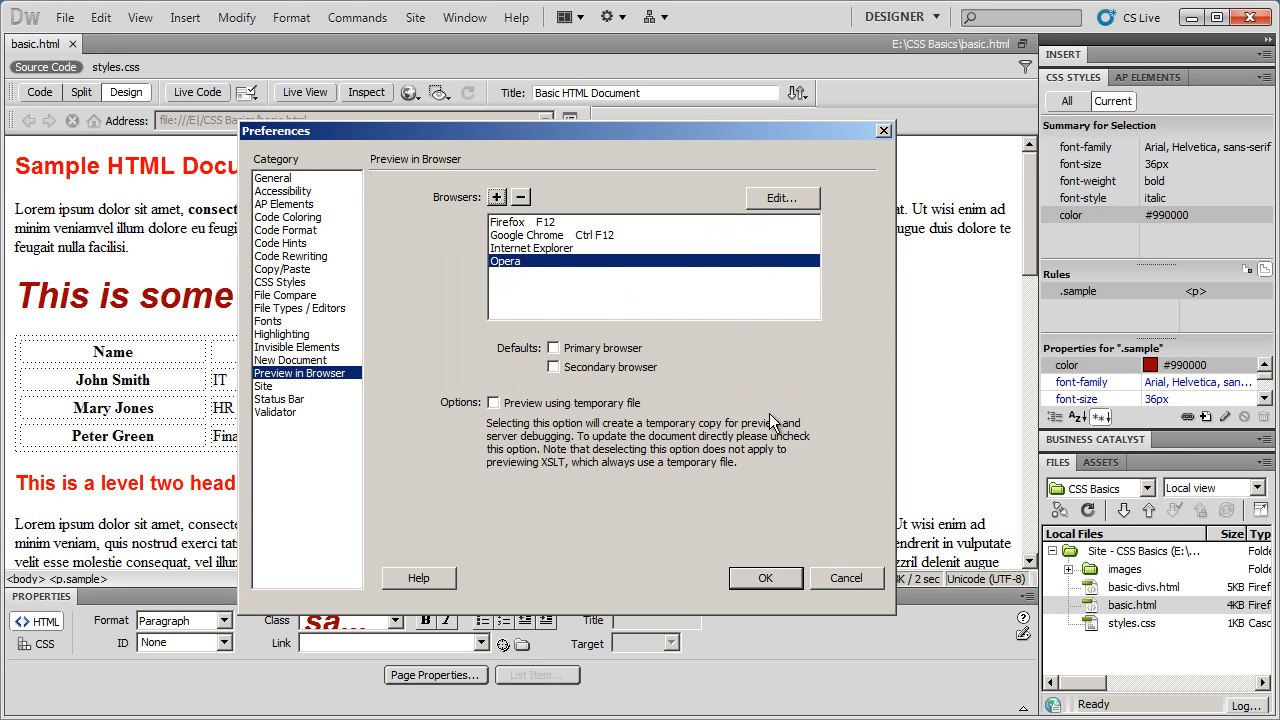
{"action": "left_click", "coordinate": [532, 248]}
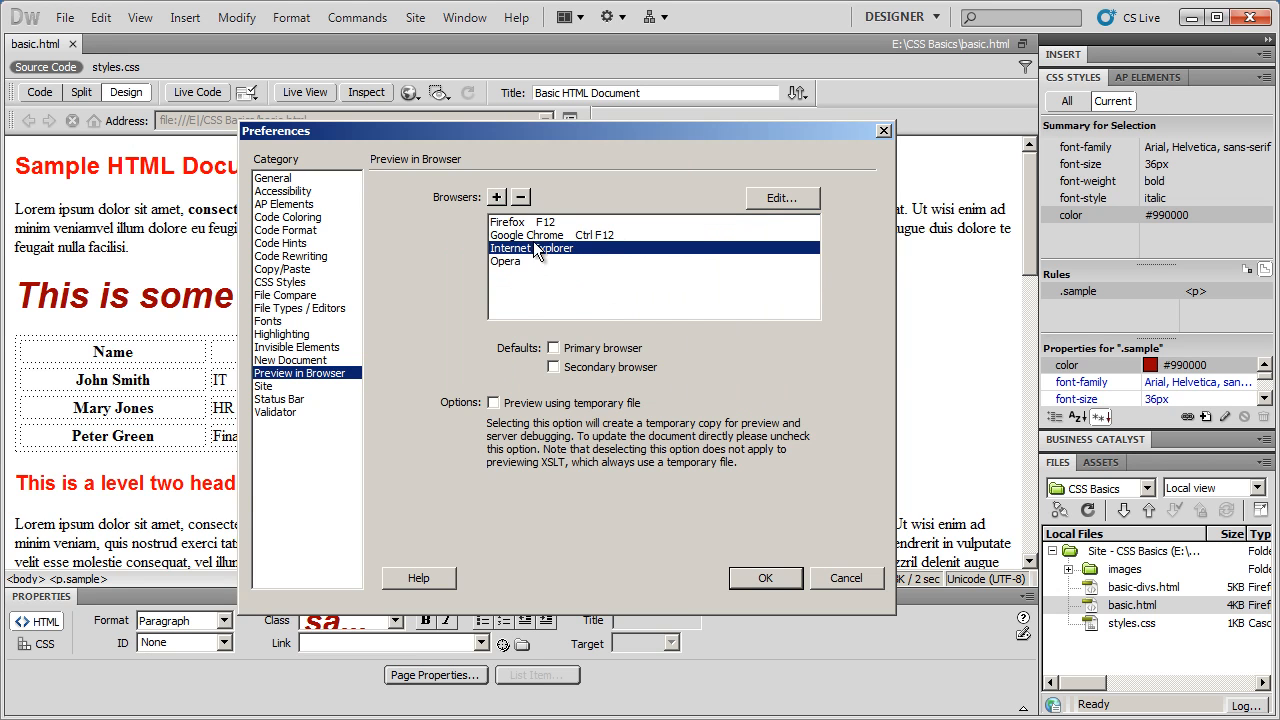
{"action": "left_click", "coordinate": [506, 261]}
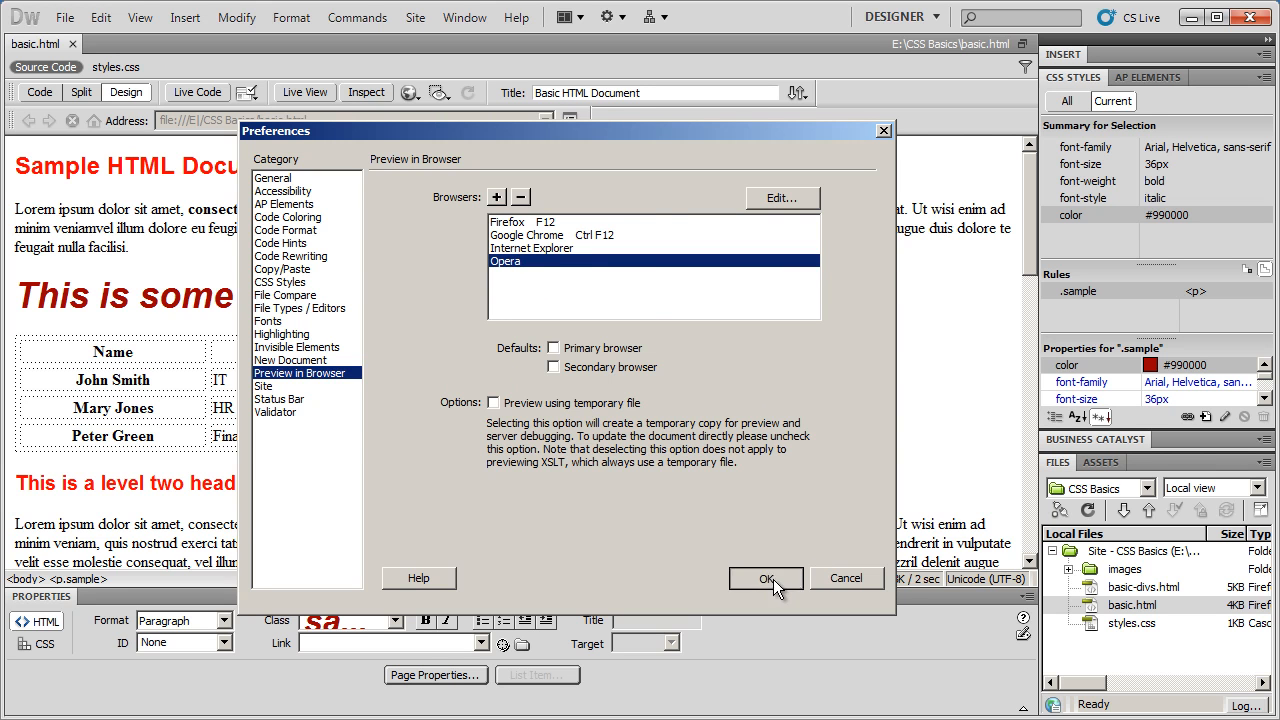
{"action": "left_click", "coordinate": [765, 578]}
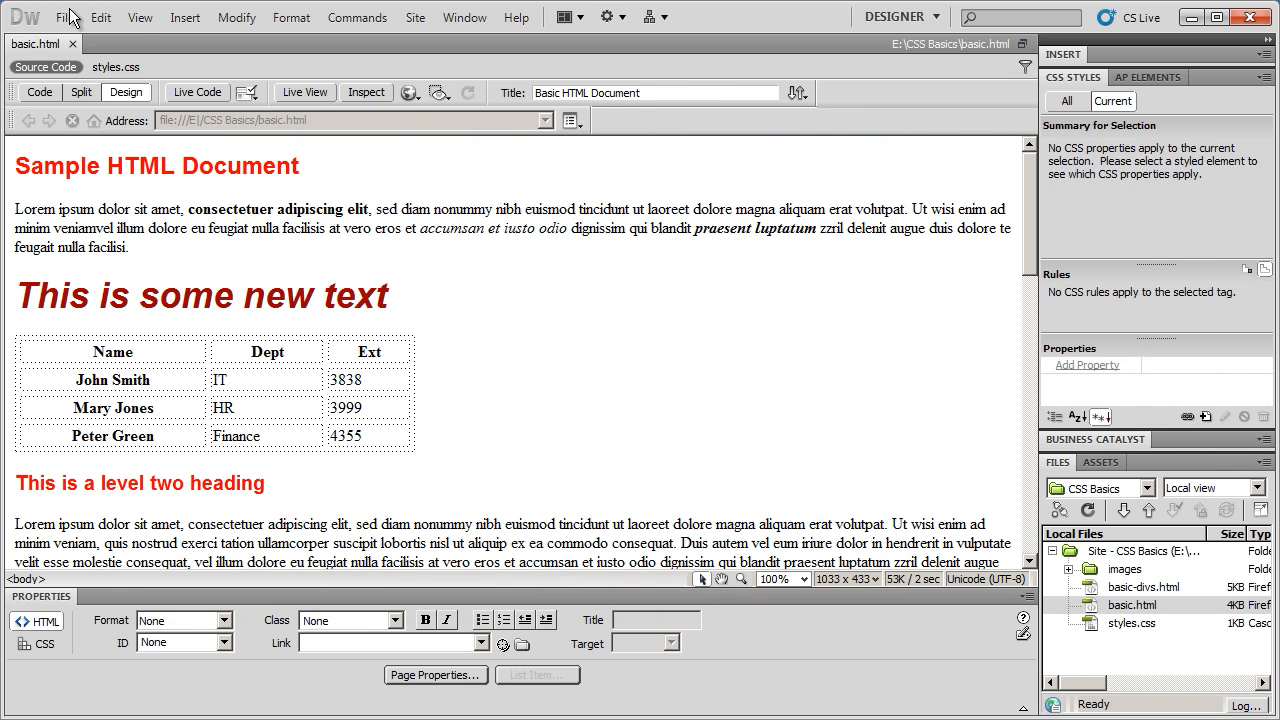
Preview basic.html in Opera via File > Preview in Browser and dismiss the default-browser prompt.
{"action": "left_click", "coordinate": [64, 17]}
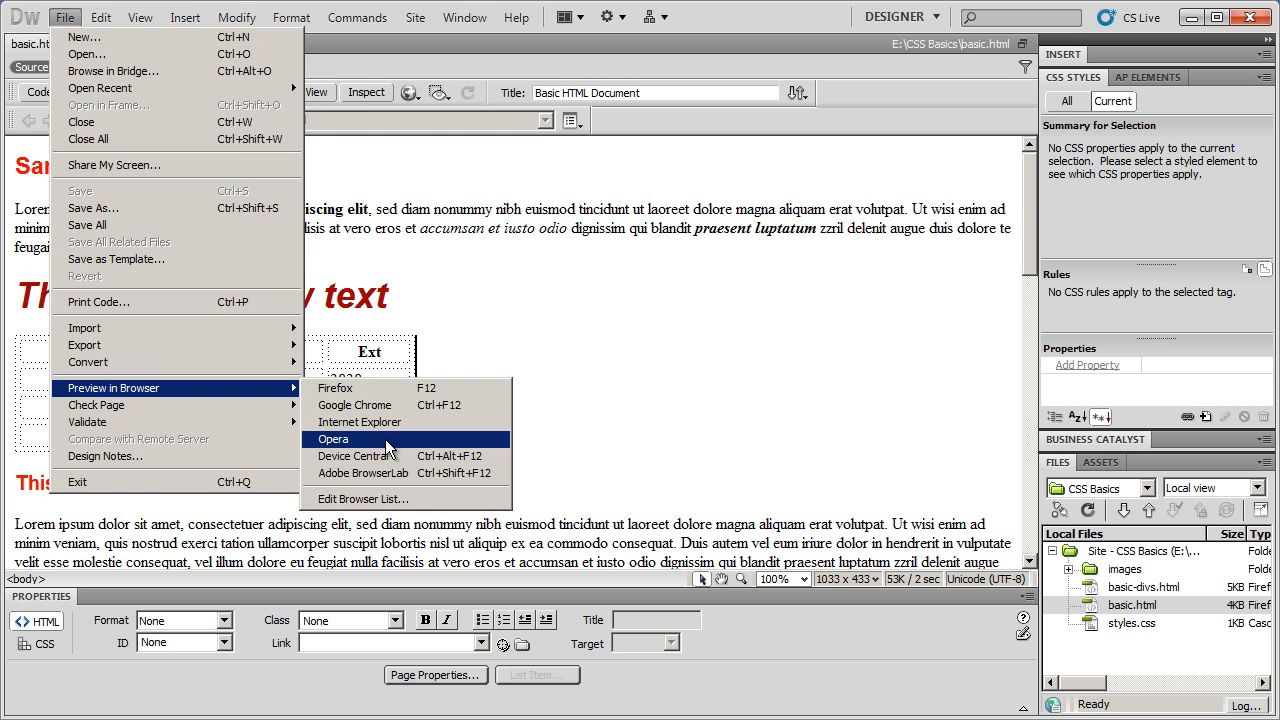
{"action": "left_click", "coordinate": [333, 439]}
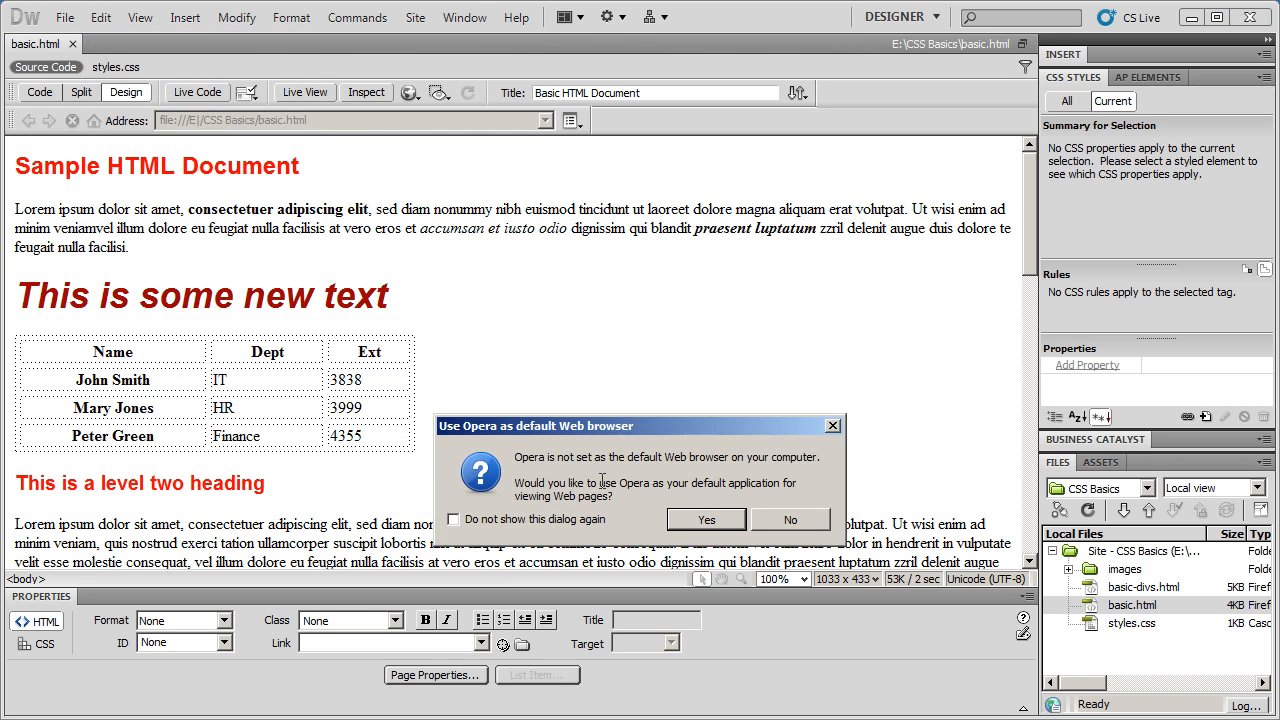
{"action": "left_click", "coordinate": [453, 519]}
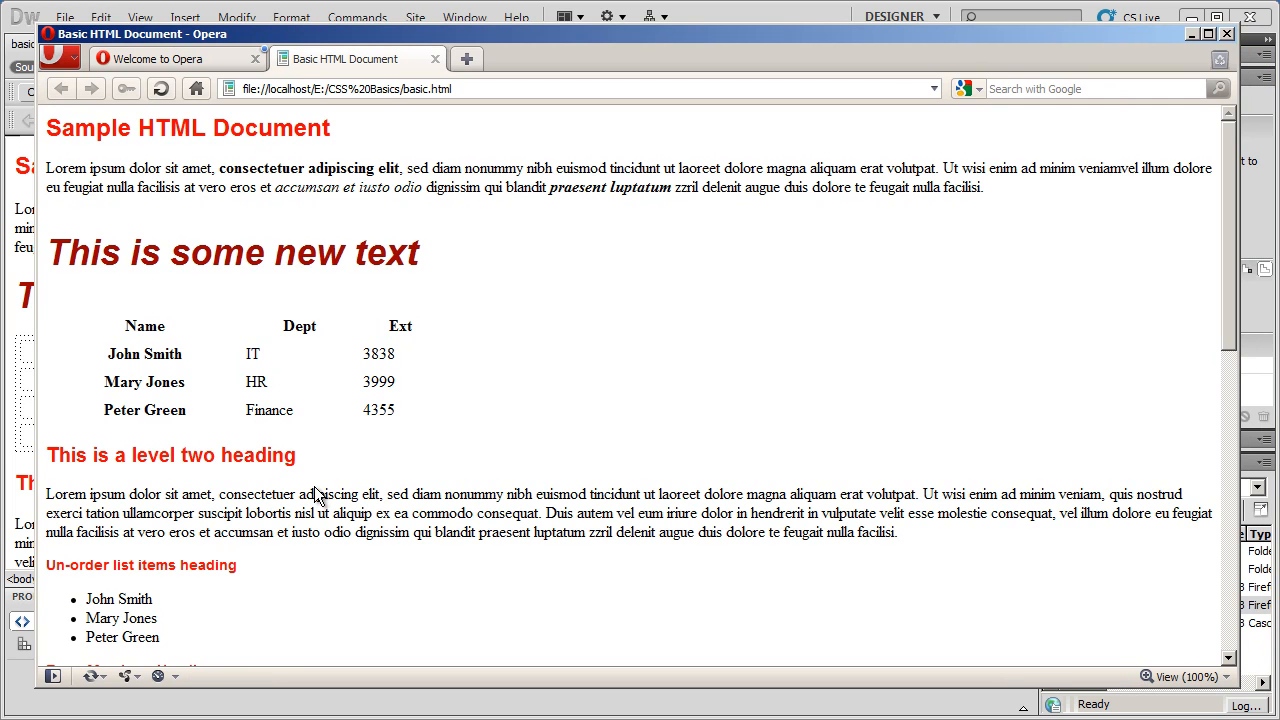
Scroll down basic.html in Opera to the Team Members photos and Kansas map.
{"action": "scroll", "scroll_direction": "down", "scroll_amount": 3}
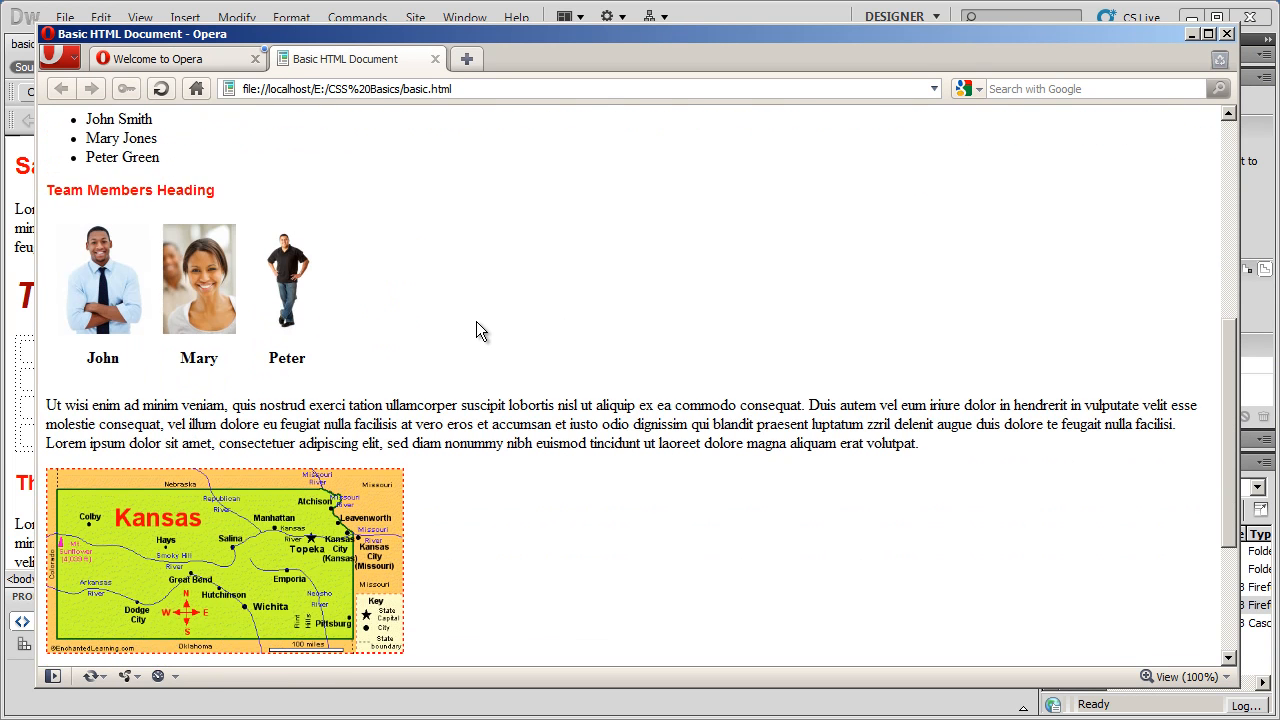